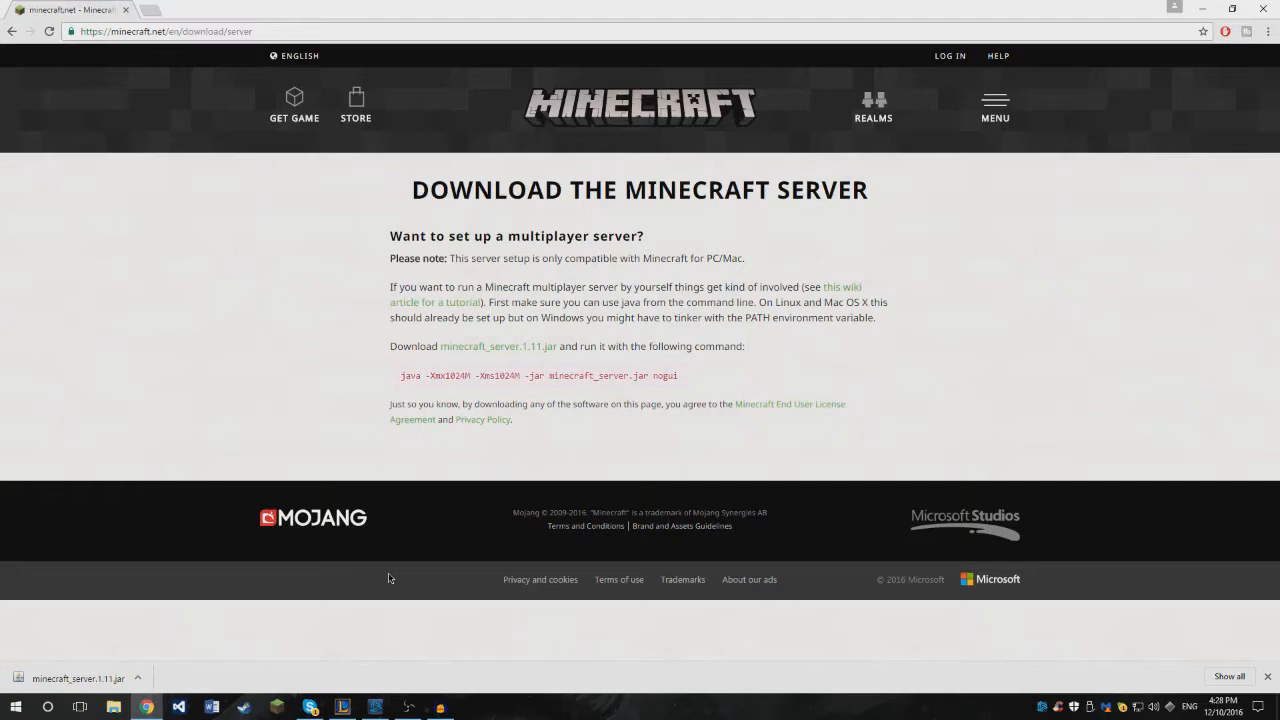
{"action": "mouse_move", "coordinate": [428, 514]}
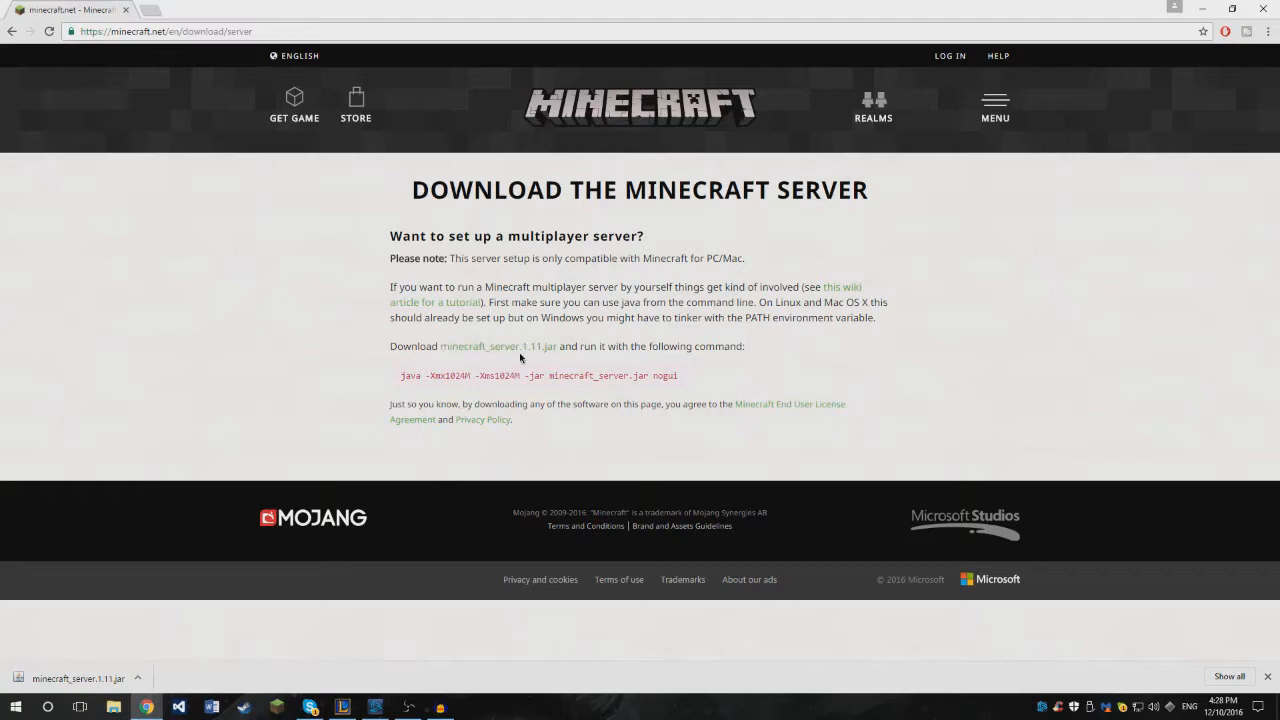
{"action": "mouse_move", "coordinate": [498, 346]}
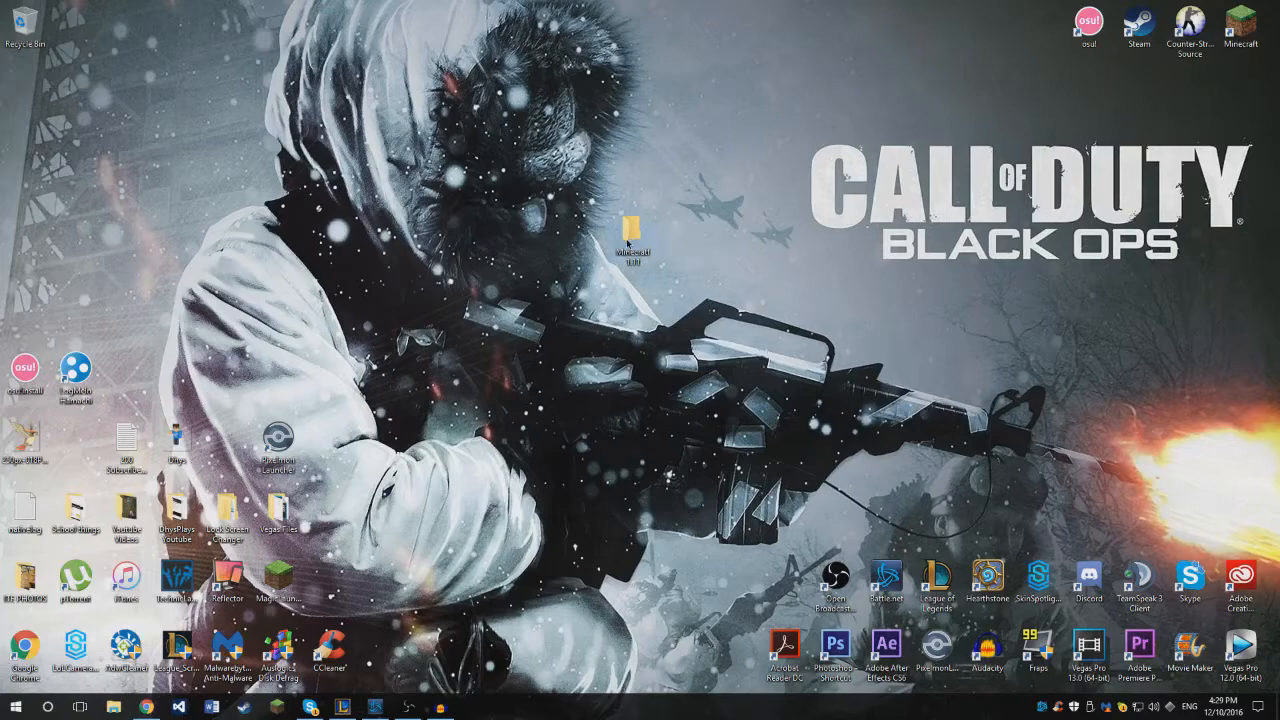
- Open the Minecraft 1.11 folder and grab the server launch command from the download page
{"action": "double_click", "coordinate": [630, 228]}
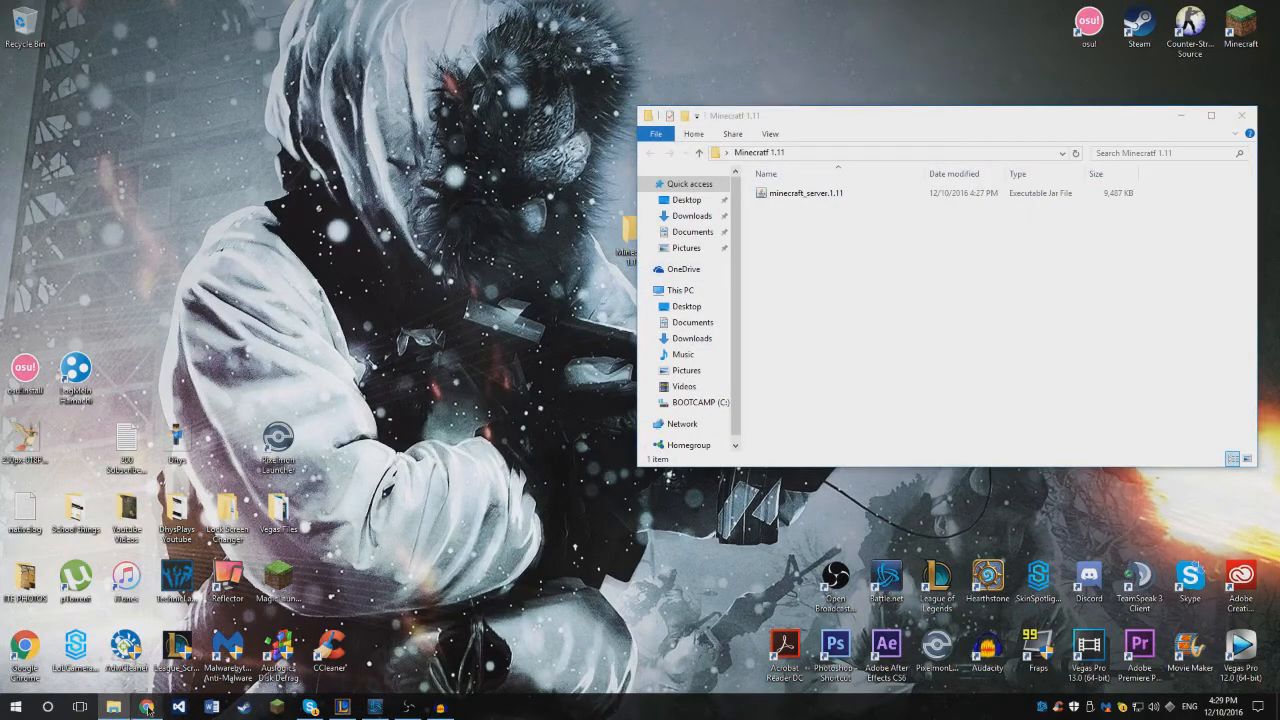
{"action": "left_click", "coordinate": [144, 708]}
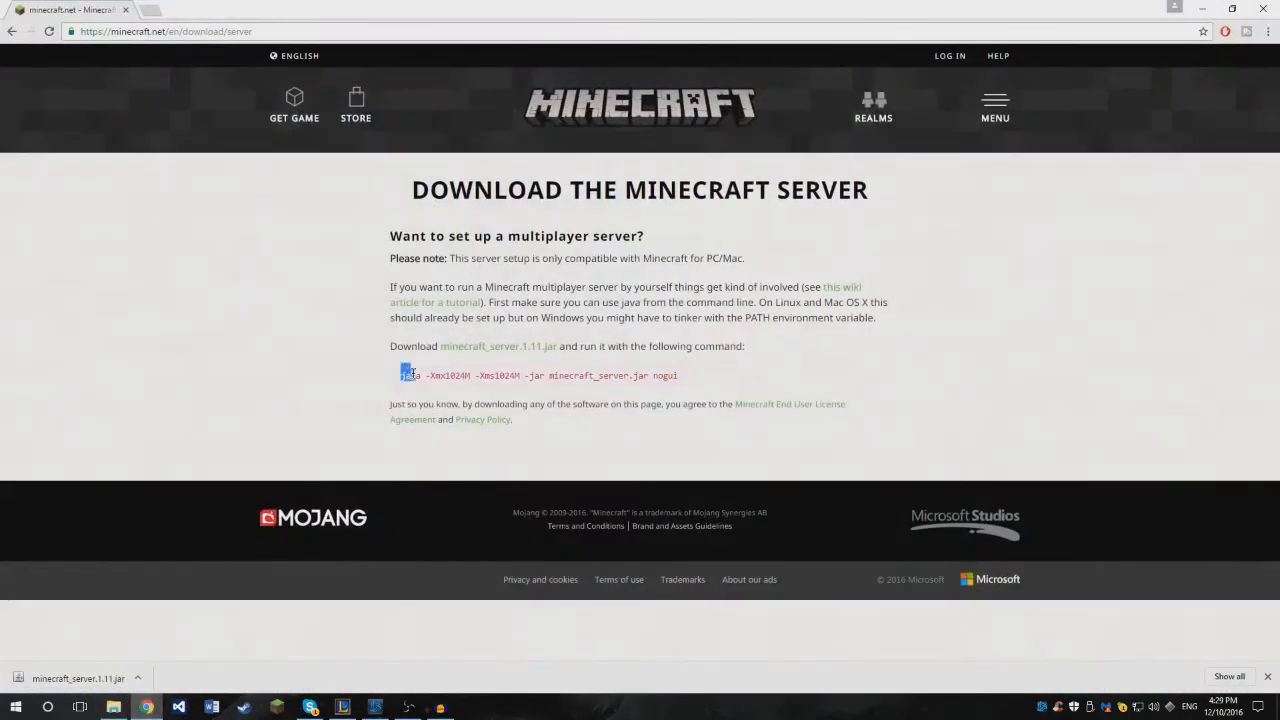
{"action": "right_click", "coordinate": [530, 376]}
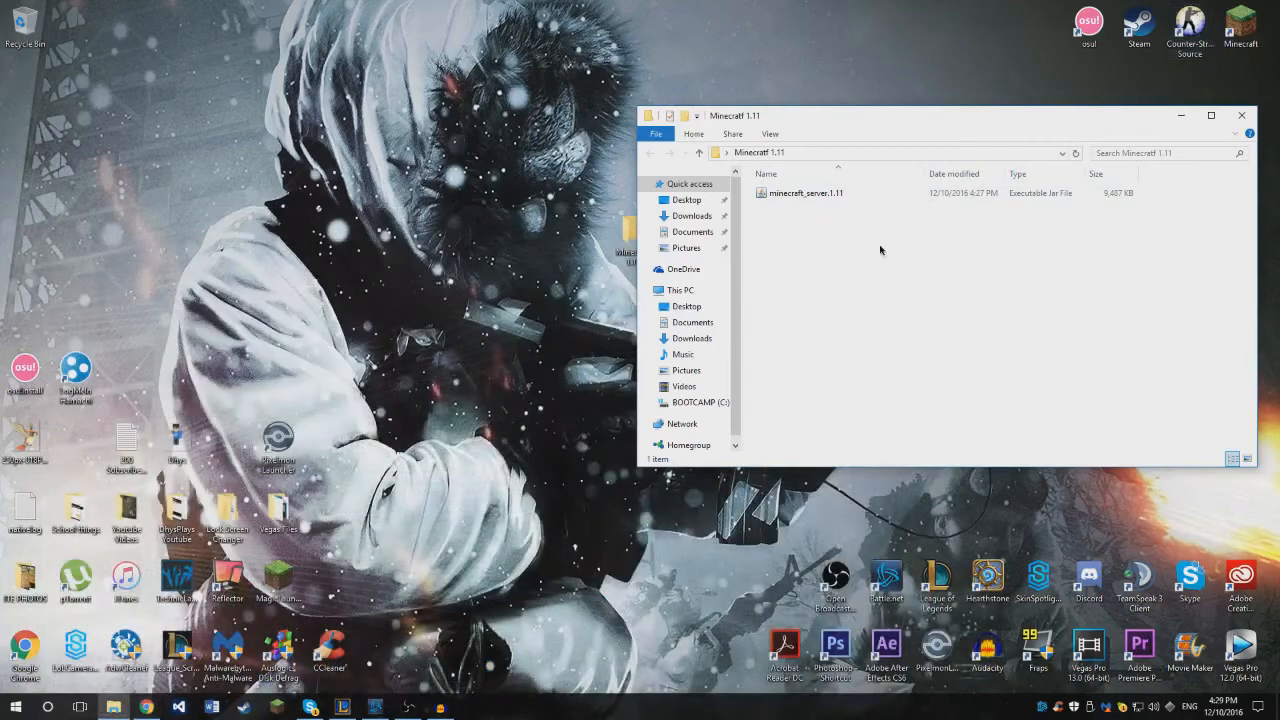
- Rename the downloaded minecraft_server.1.11 jar to plain minecraft_server
{"action": "right_click", "coordinate": [880, 250]}
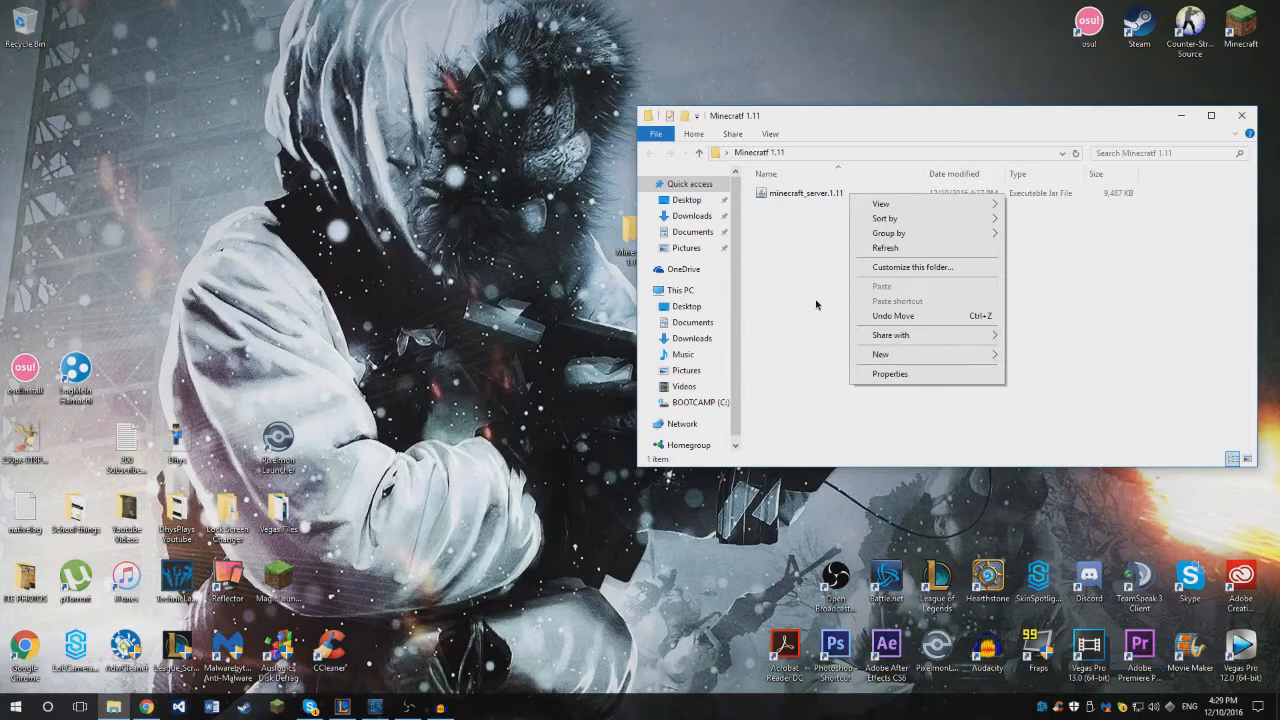
{"action": "right_click", "coordinate": [804, 192]}
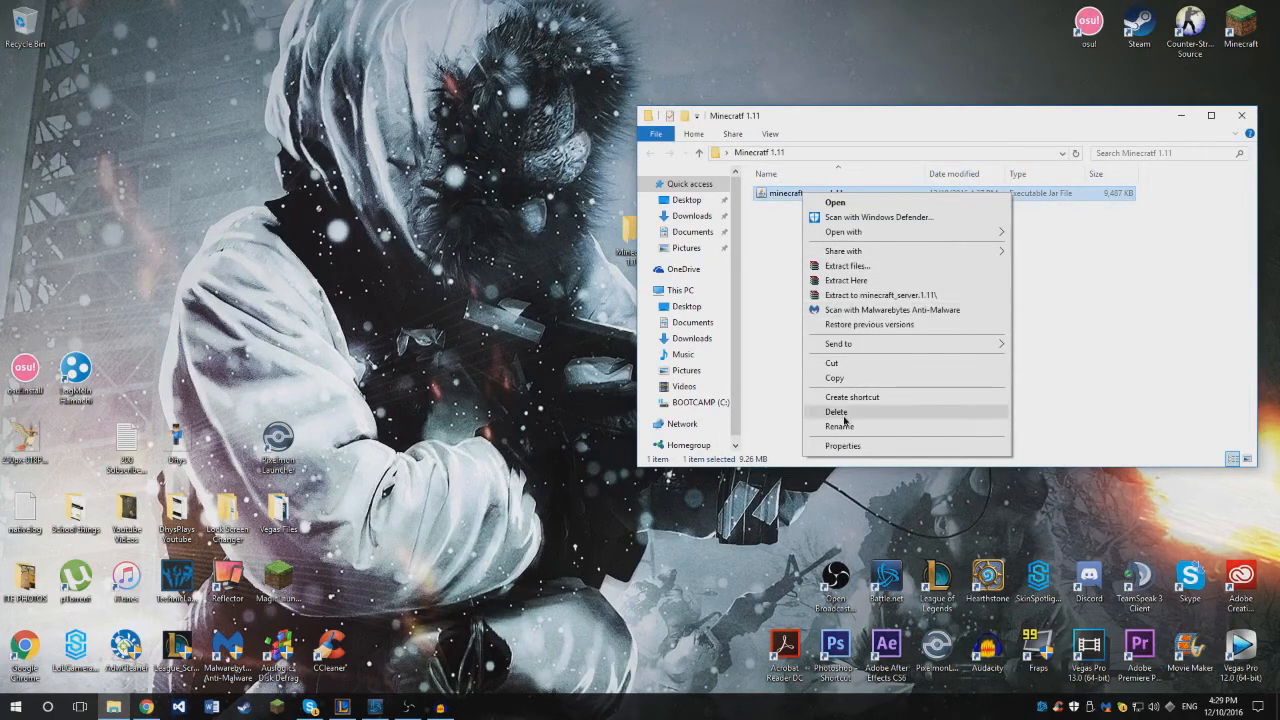
{"action": "left_click", "coordinate": [840, 426]}
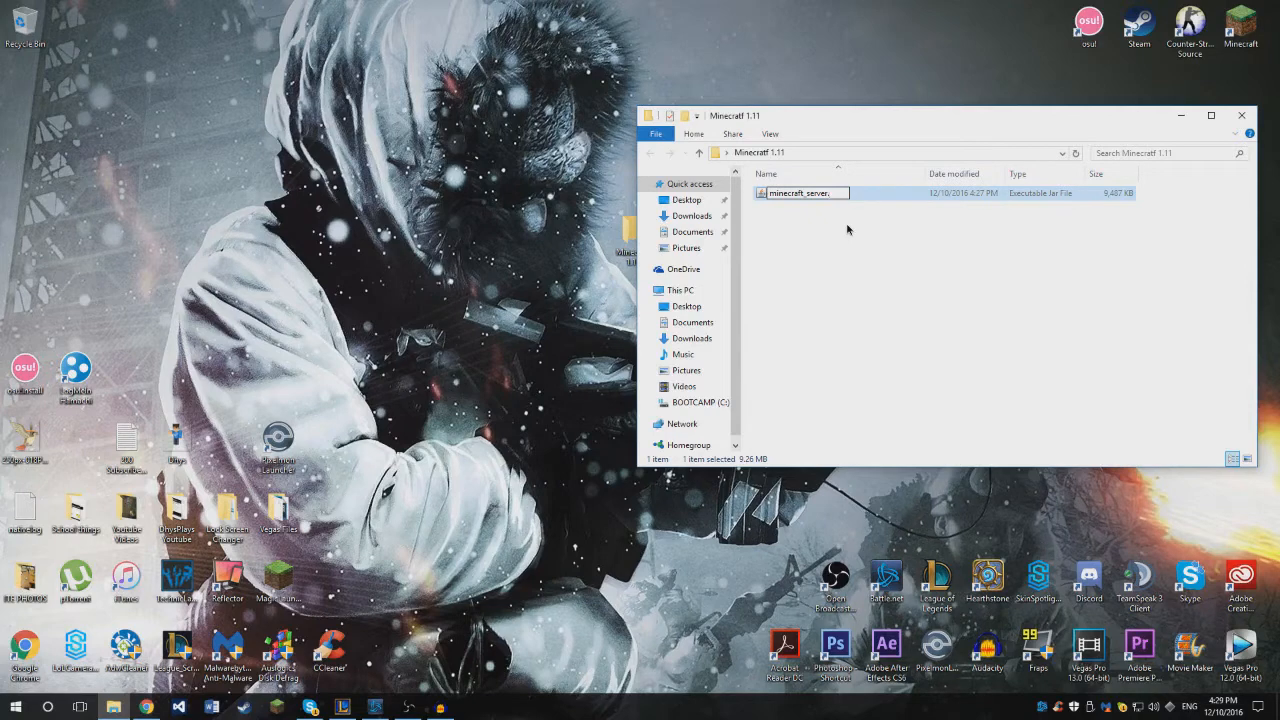
- Create a new empty text document in the folder beside the server jar
{"action": "right_click", "coordinate": [848, 230]}
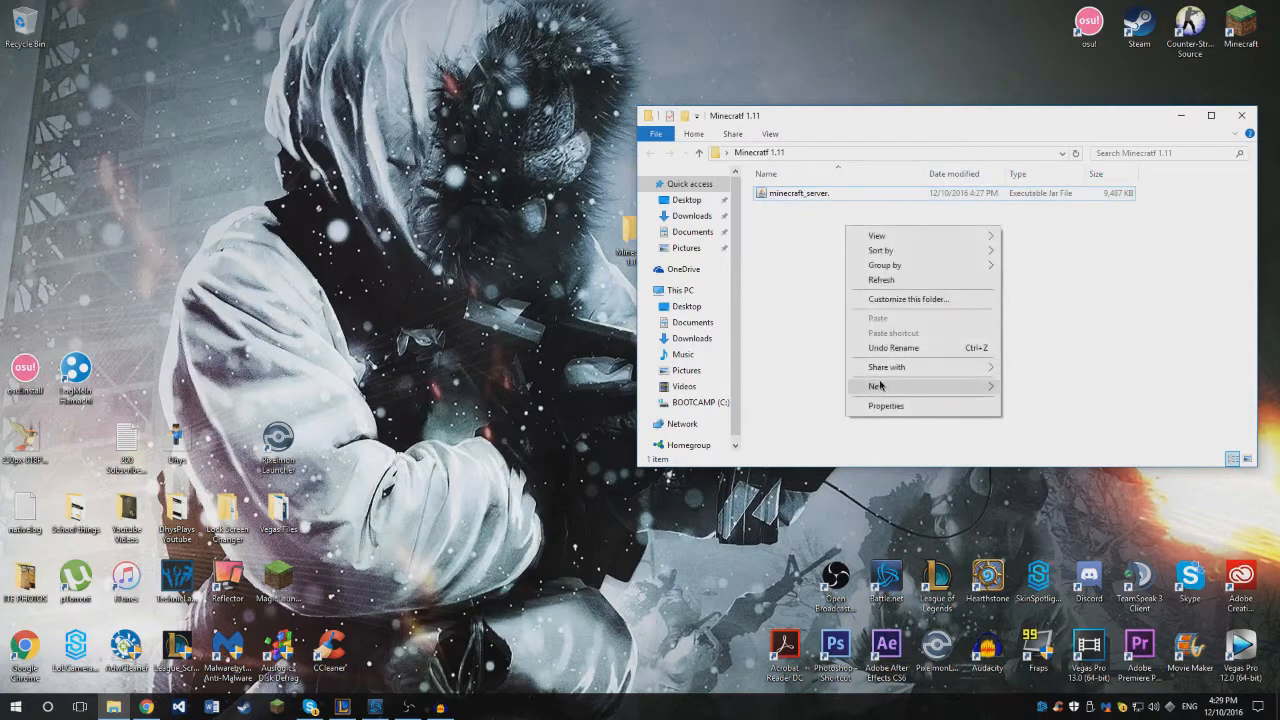
{"action": "left_click", "coordinate": [876, 386]}
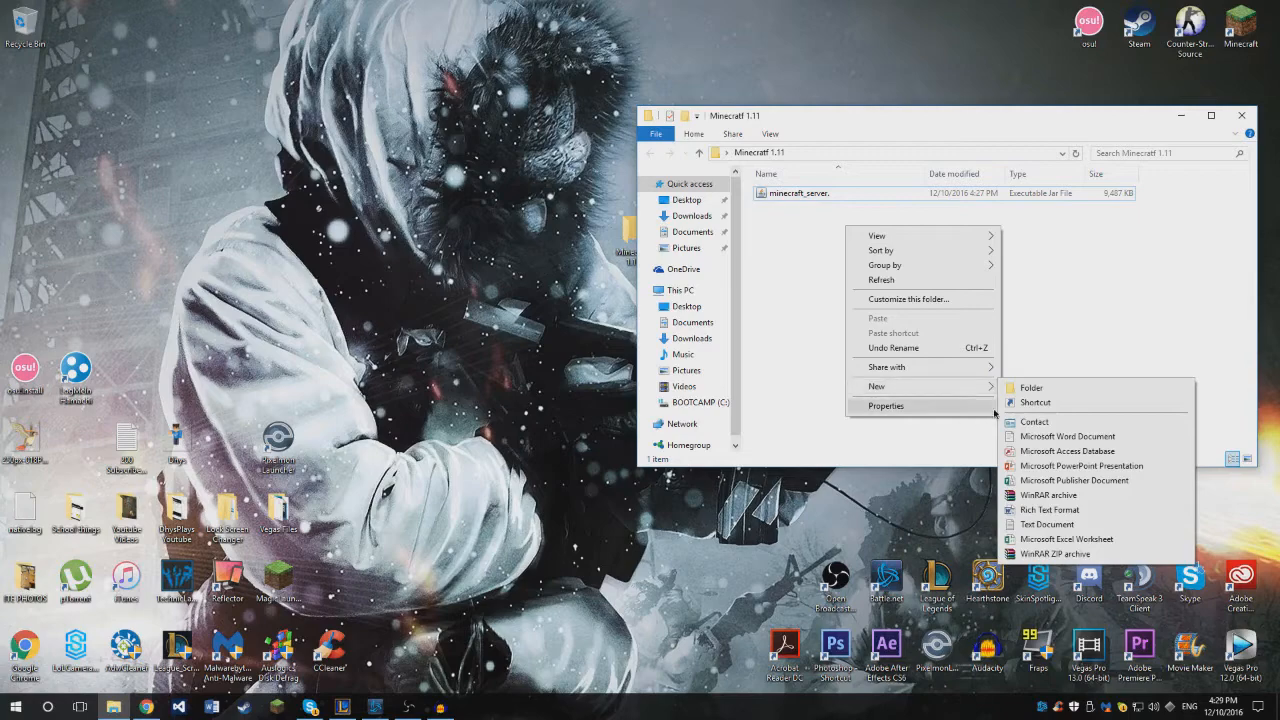
{"action": "mouse_move", "coordinate": [1048, 524]}
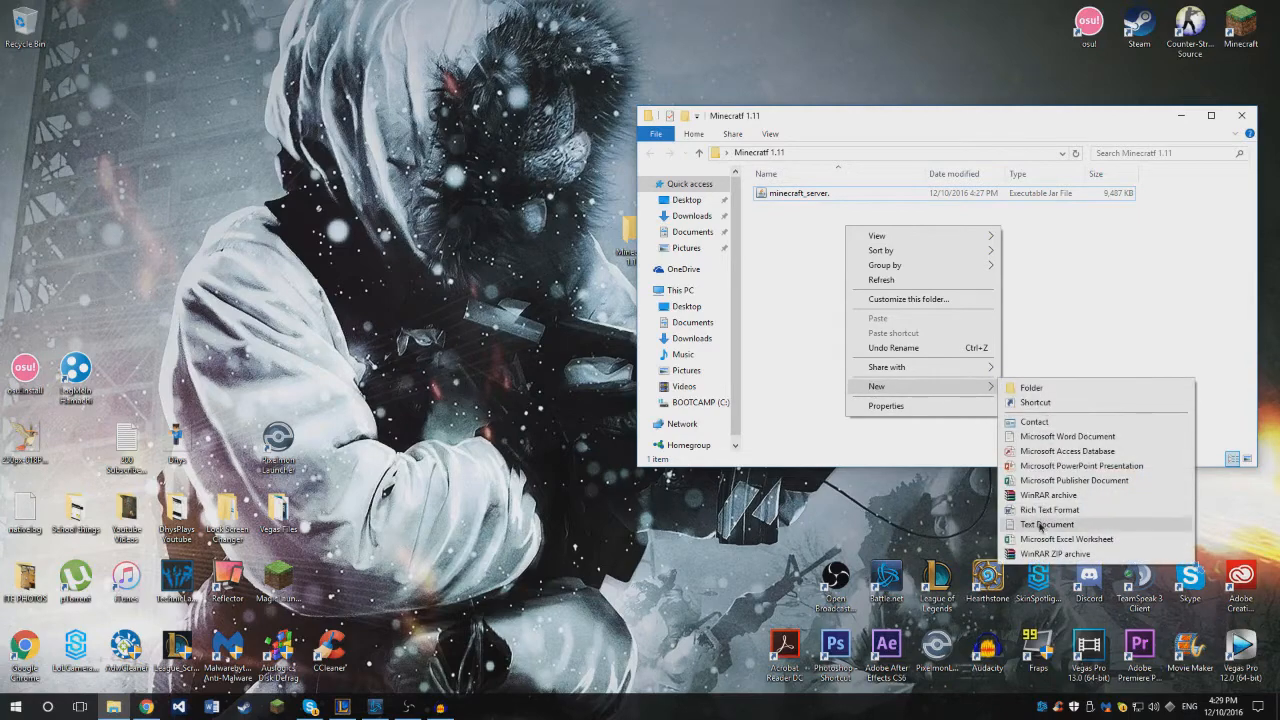
{"action": "left_click", "coordinate": [1048, 524]}
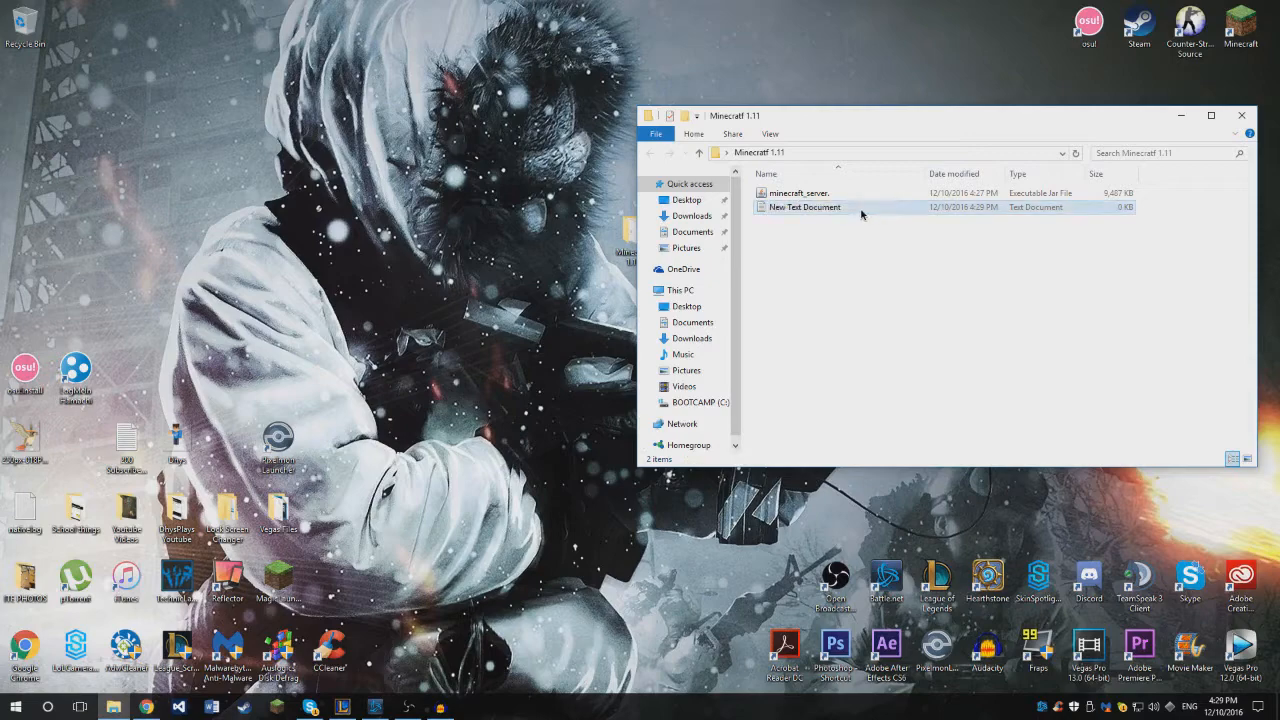
{"action": "right_click", "coordinate": [860, 214]}
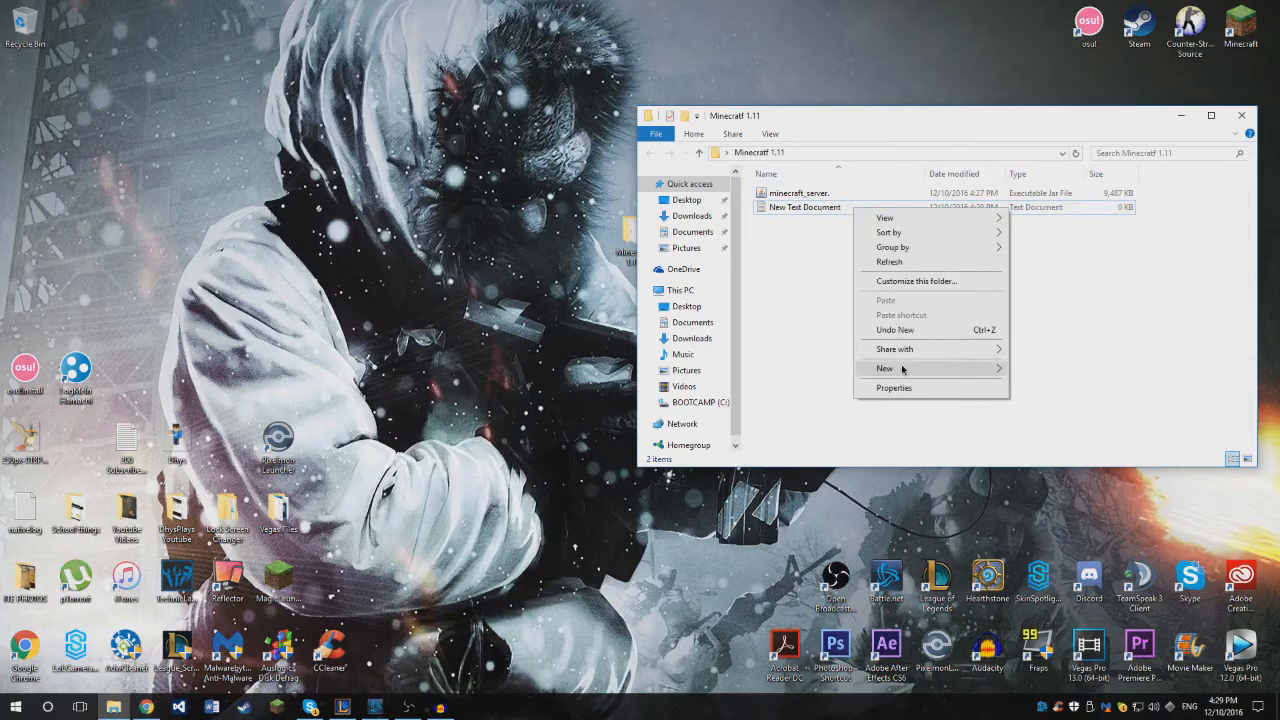
- Write java -Xmx1024M -Xms1024M -jar minecraft_server.jar nogui in the new text document
{"action": "double_click", "coordinate": [802, 206]}
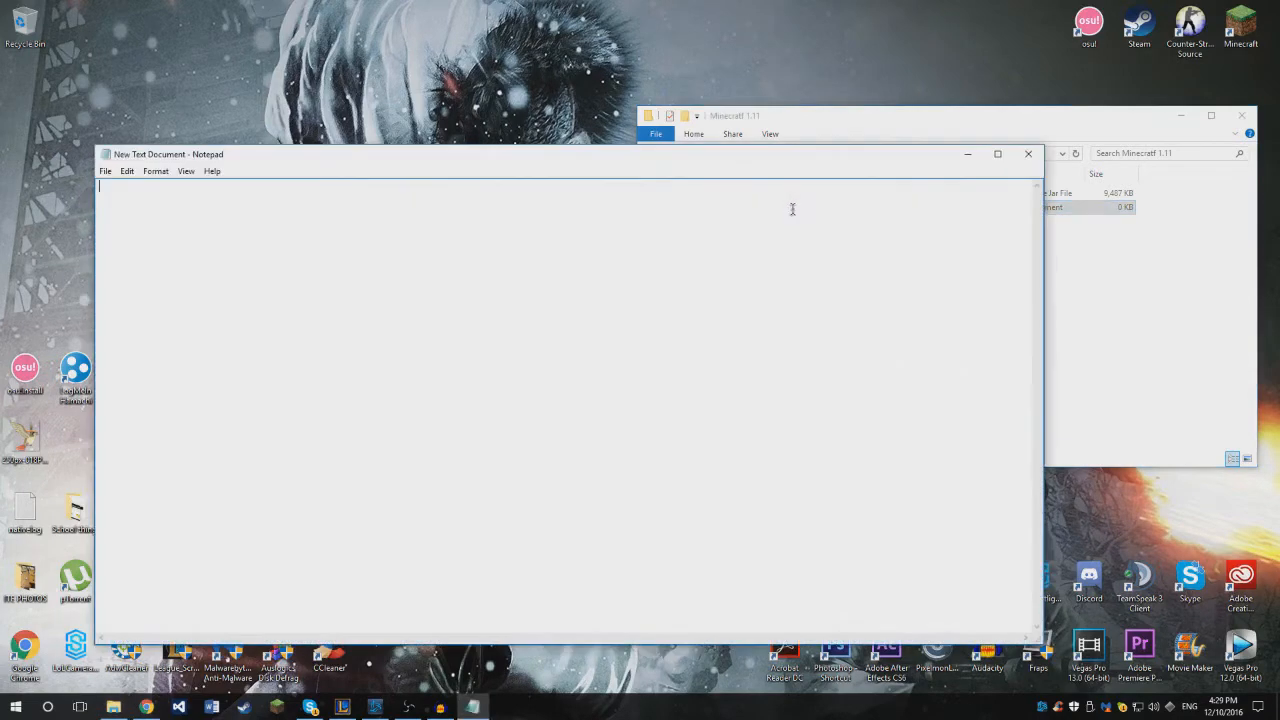
{"action": "type", "text": "java -Xmx1024M -Xms1024M -jar minecraft_server.jar nogui"}
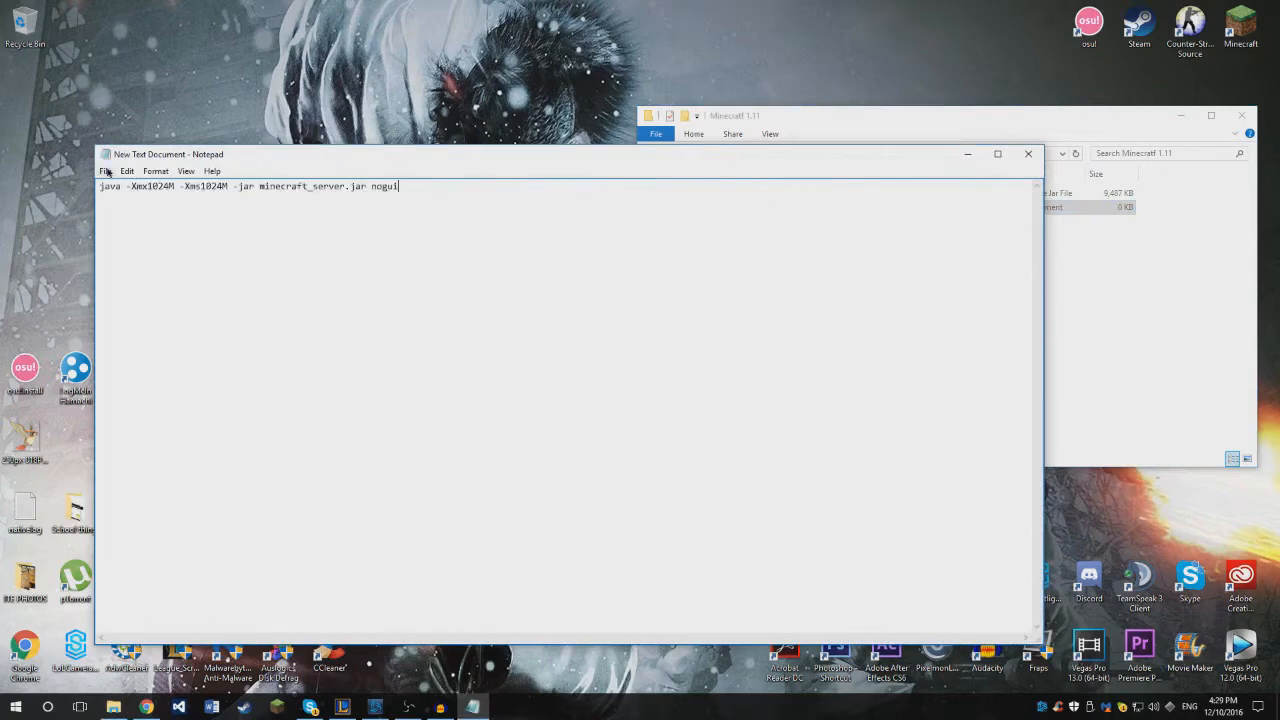
- Save the launch command as Run.bat in the Minecraft 1.11 folder
{"action": "left_click", "coordinate": [104, 172]}
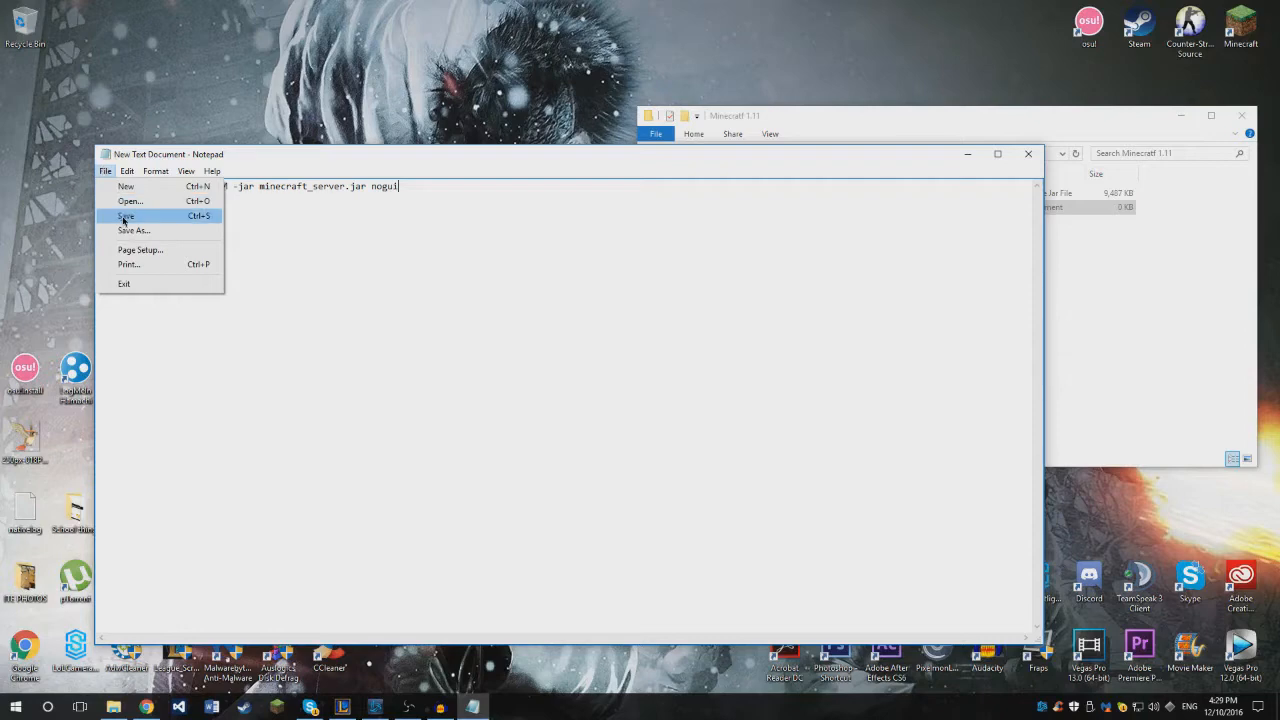
{"action": "left_click", "coordinate": [132, 230]}
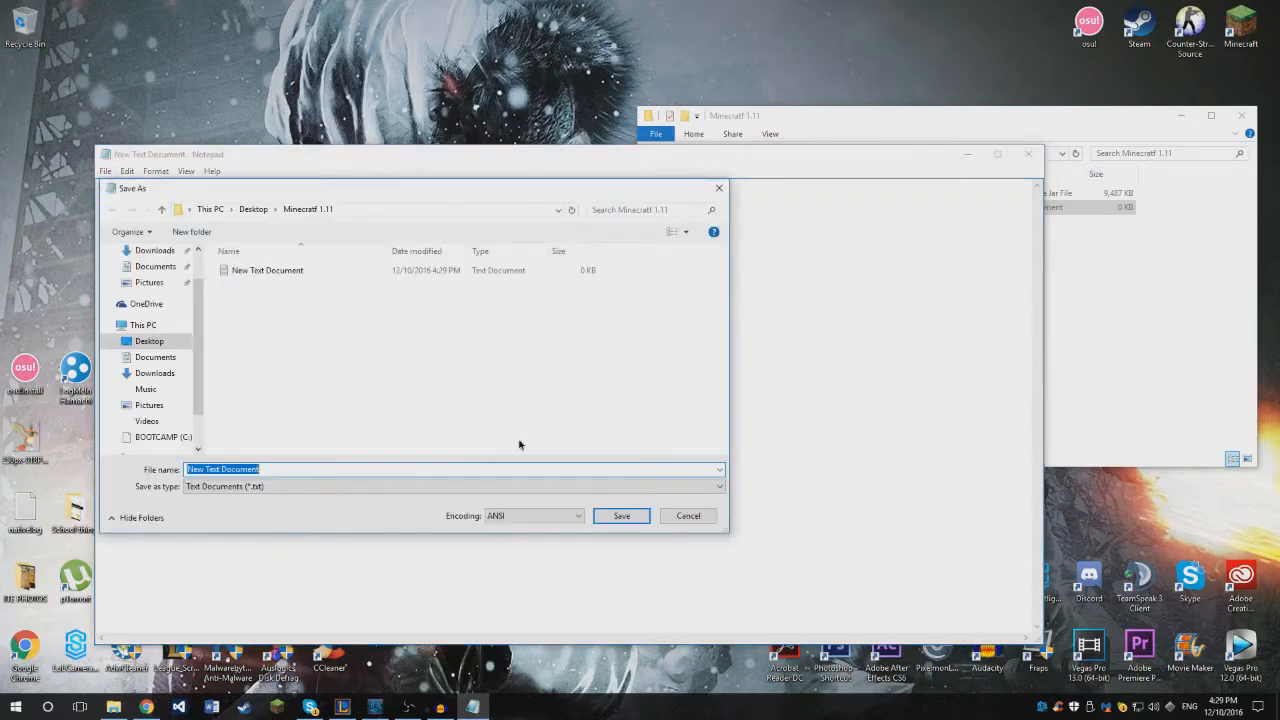
{"action": "mouse_move", "coordinate": [484, 420]}
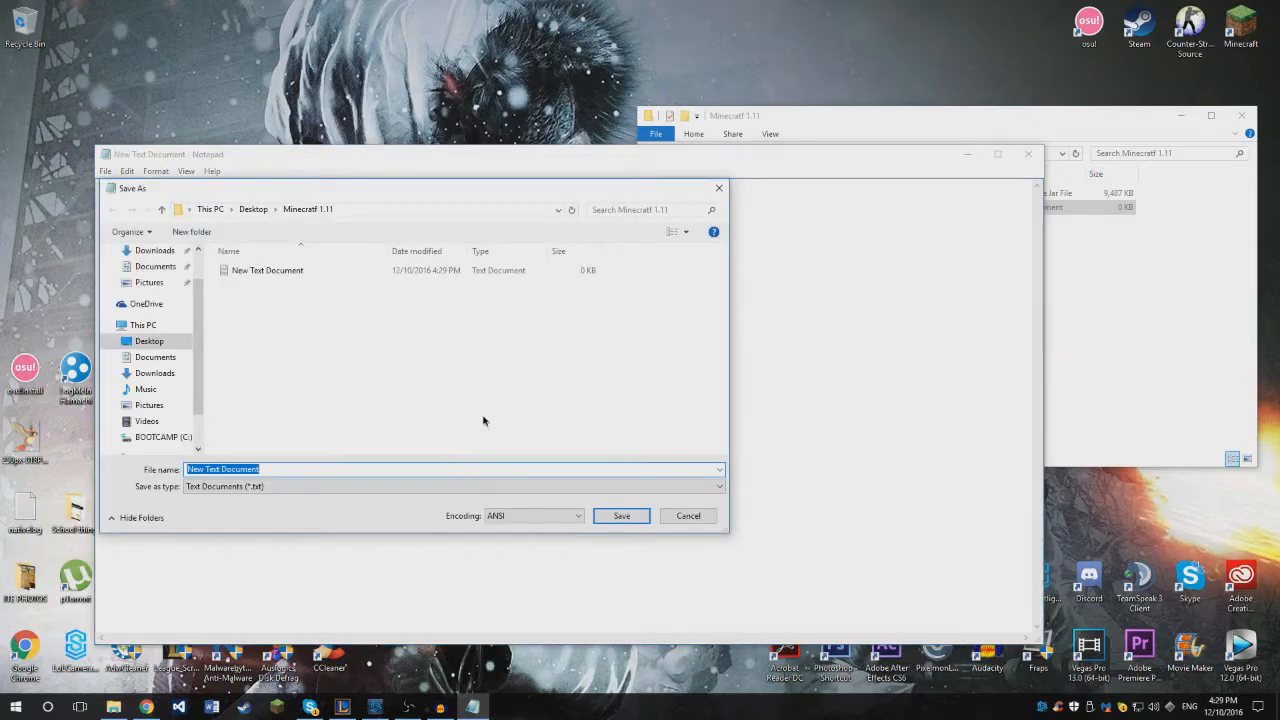
{"action": "type", "text": "Run"}
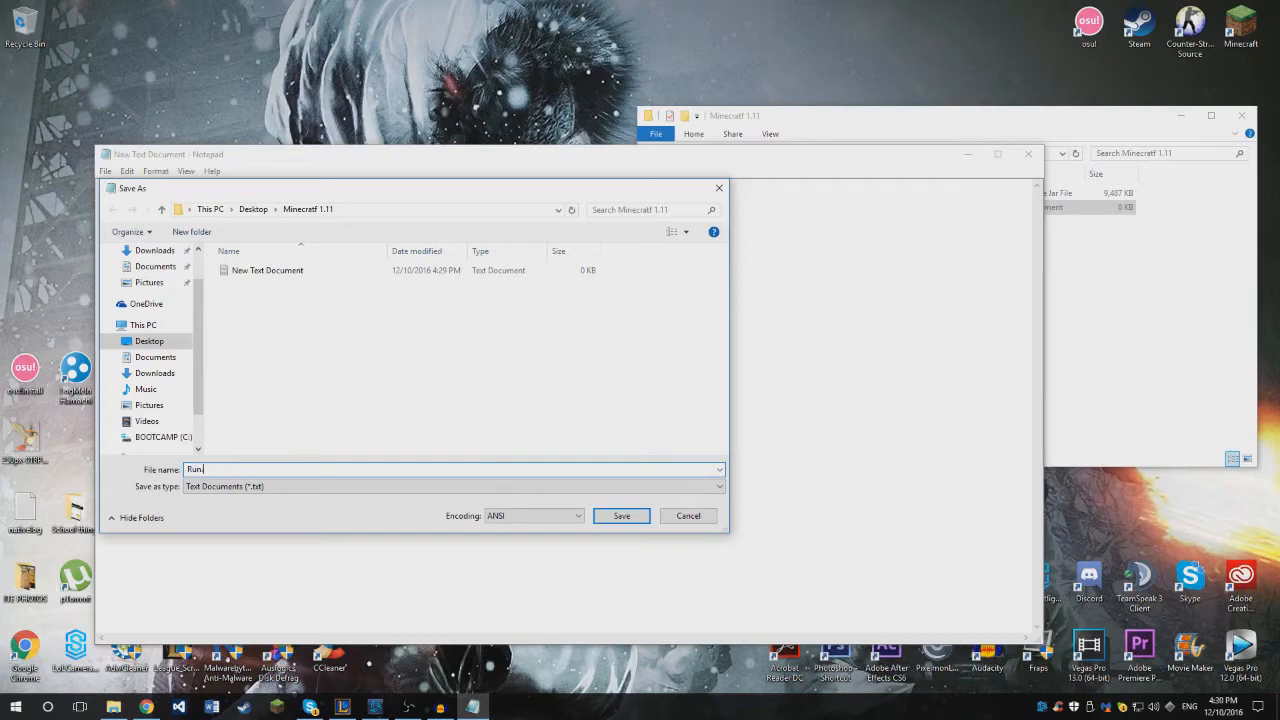
{"action": "type", "text": ".bat"}
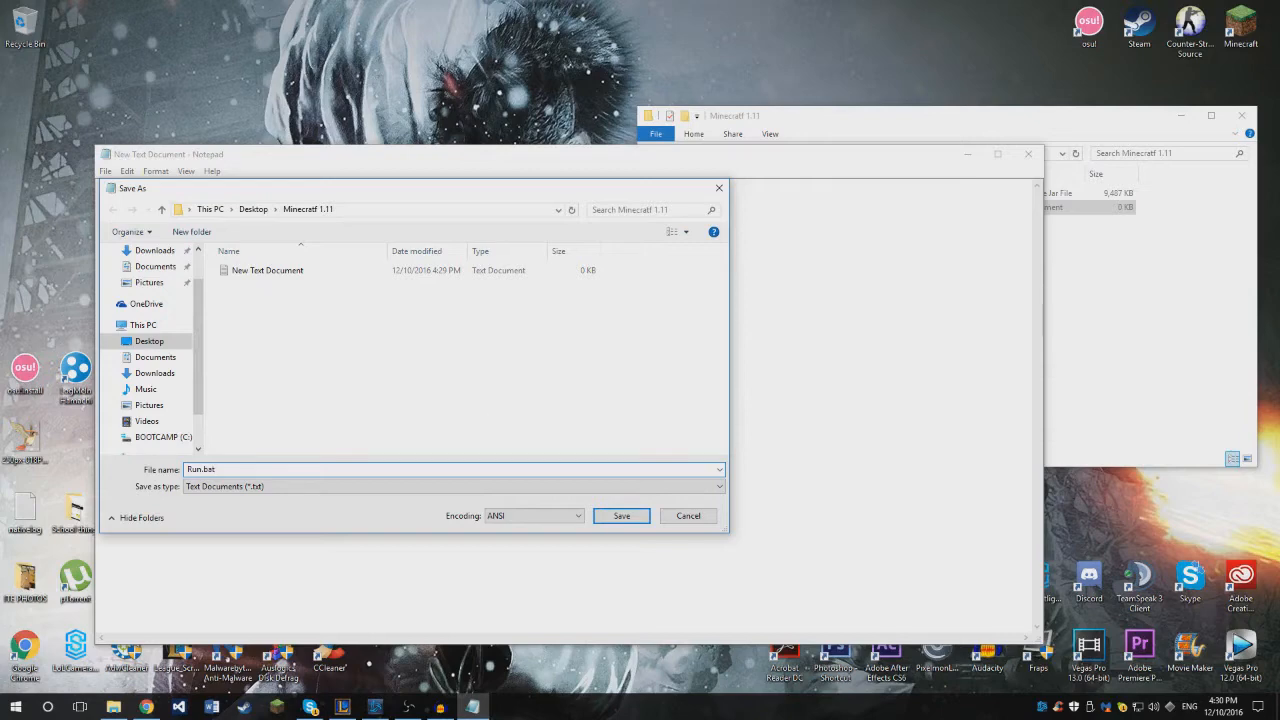
{"action": "left_click", "coordinate": [620, 516]}
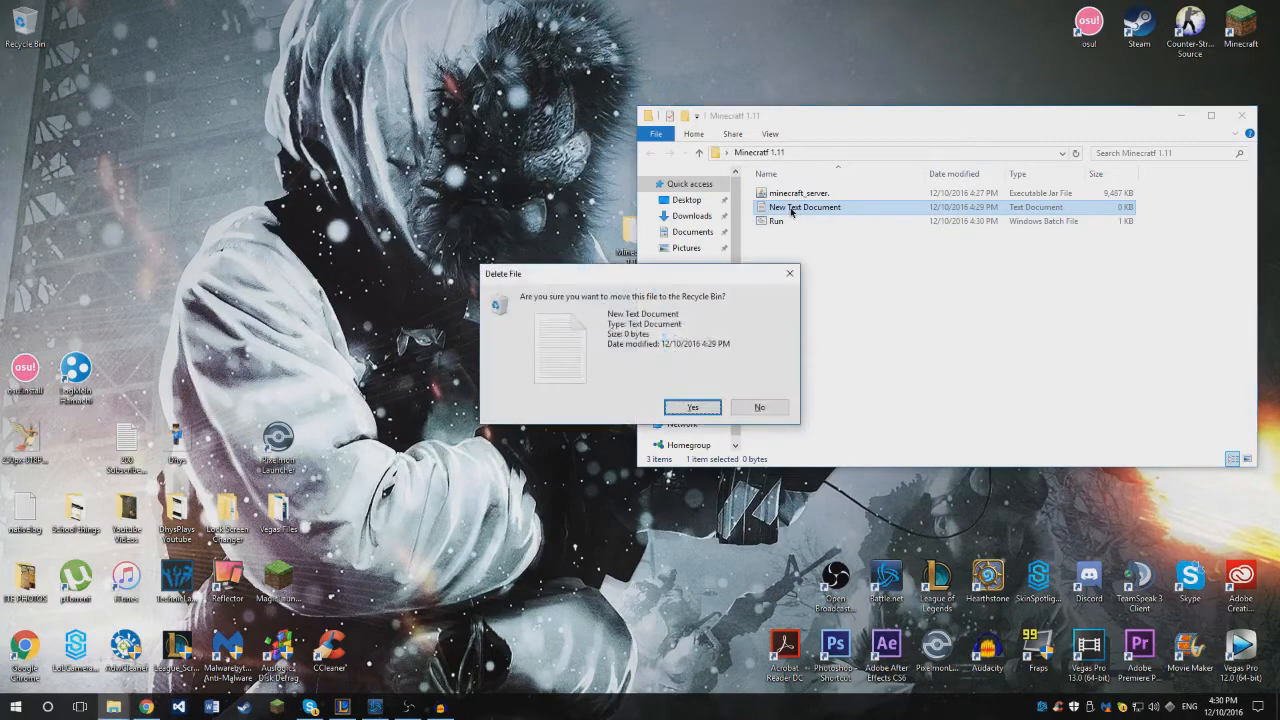
- Delete the leftover New Text Document and launch Run.bat to start the server once
{"action": "left_click", "coordinate": [692, 408]}
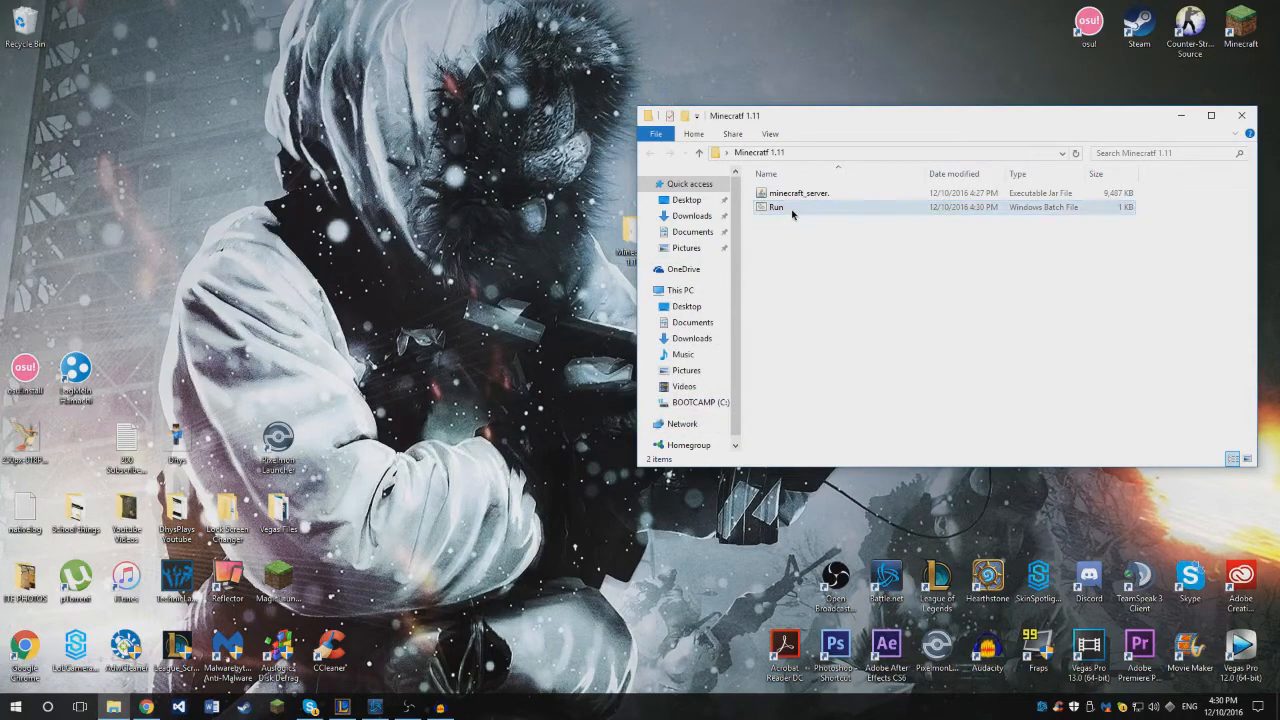
{"action": "double_click", "coordinate": [776, 206]}
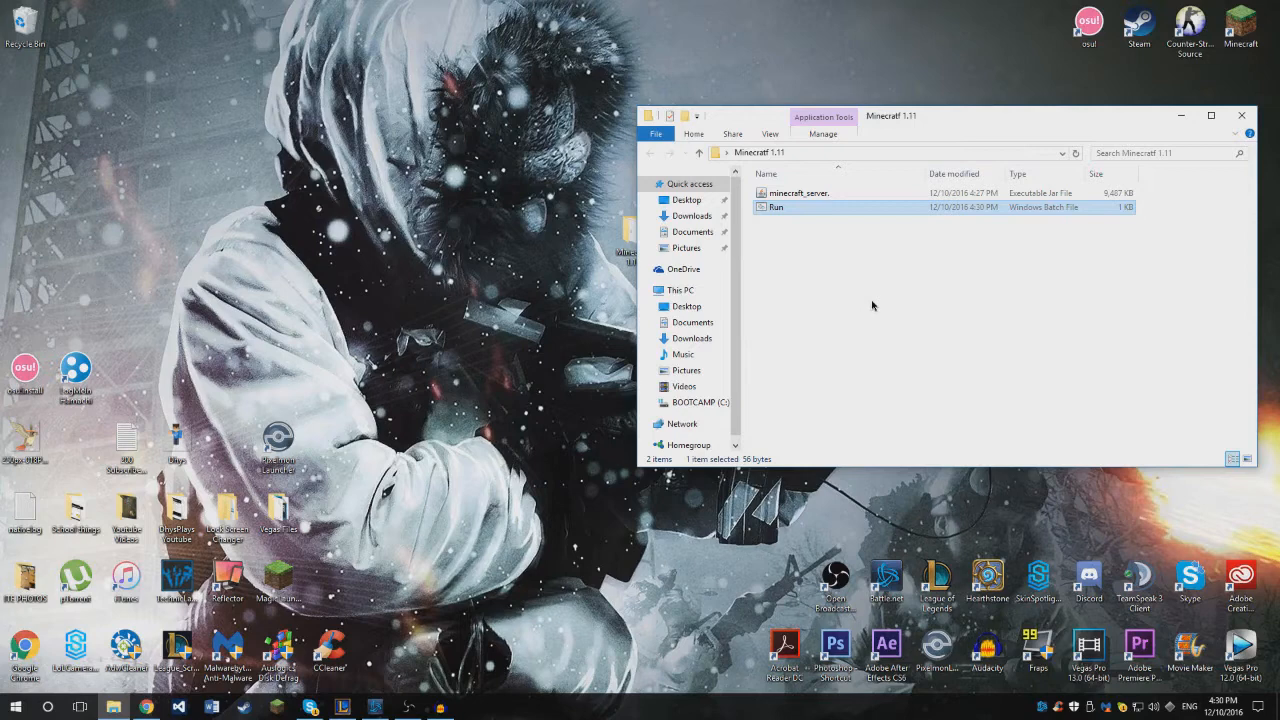
{"action": "mouse_move", "coordinate": [870, 304]}
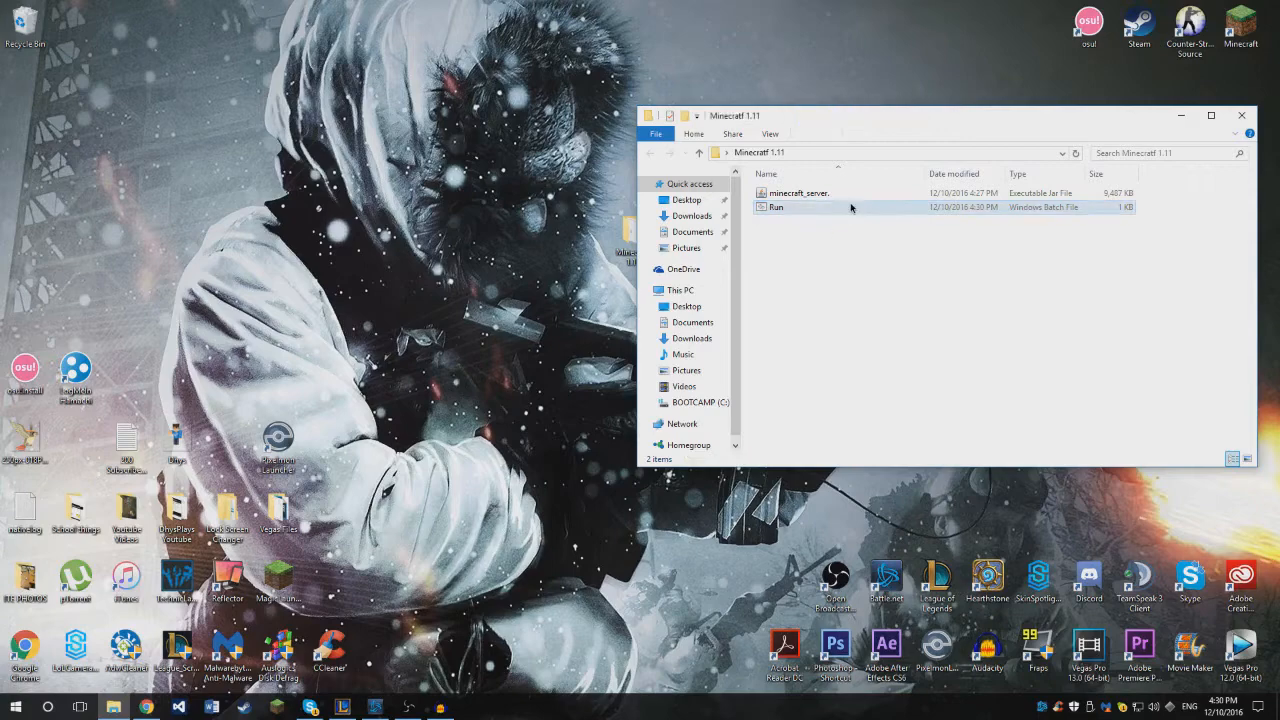
{"action": "right_click", "coordinate": [850, 206]}
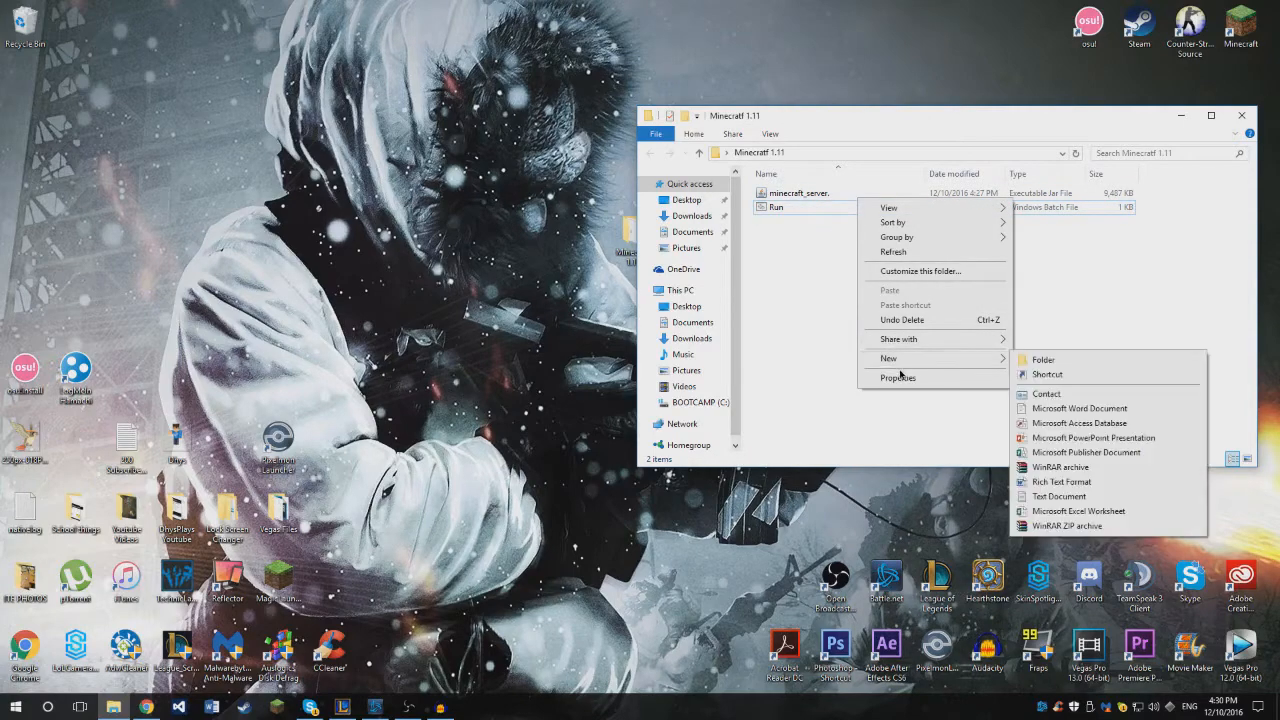
- Start the server again from Run.bat so the eula and settings files are created
{"action": "right_click", "coordinate": [800, 192]}
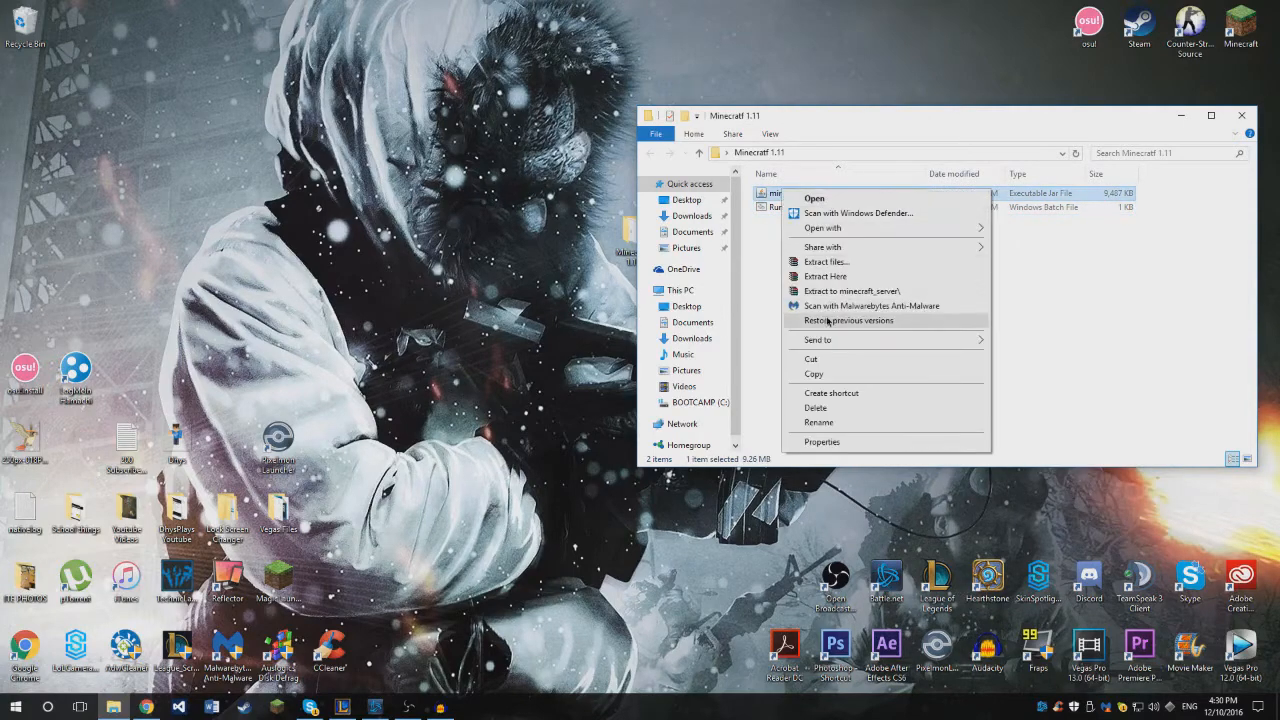
{"action": "left_click", "coordinate": [818, 422]}
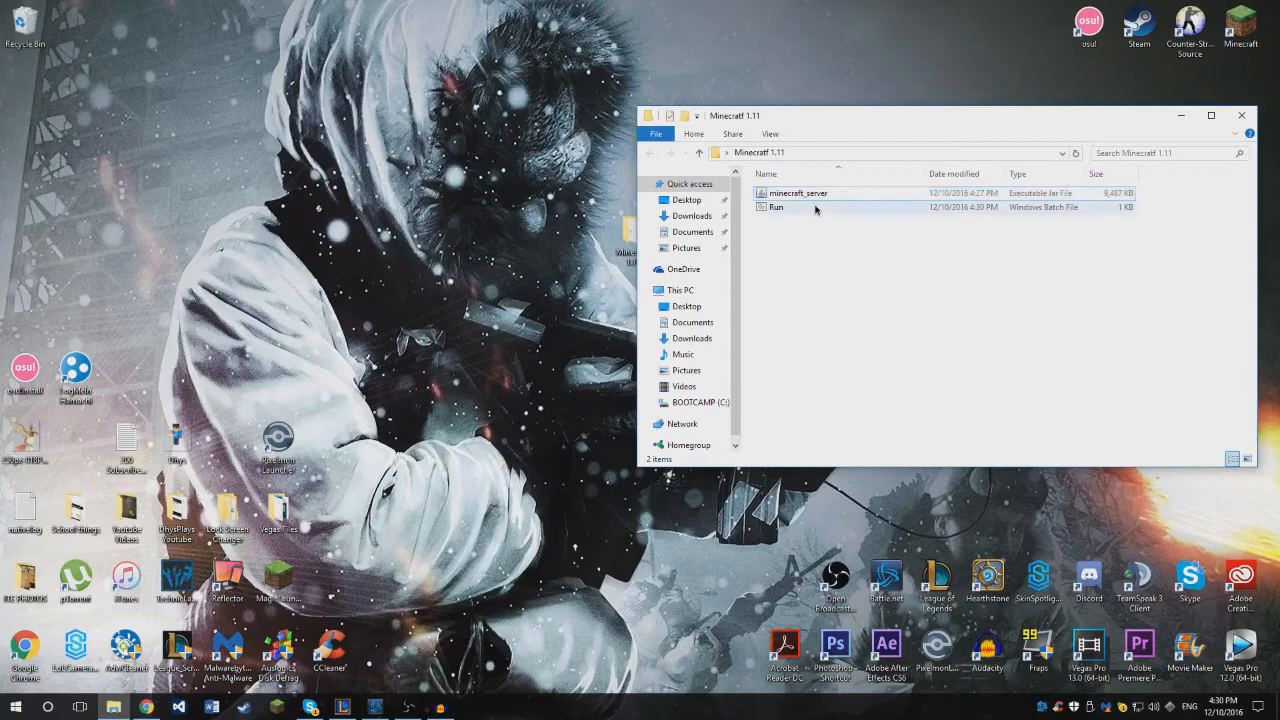
{"action": "left_click", "coordinate": [776, 206]}
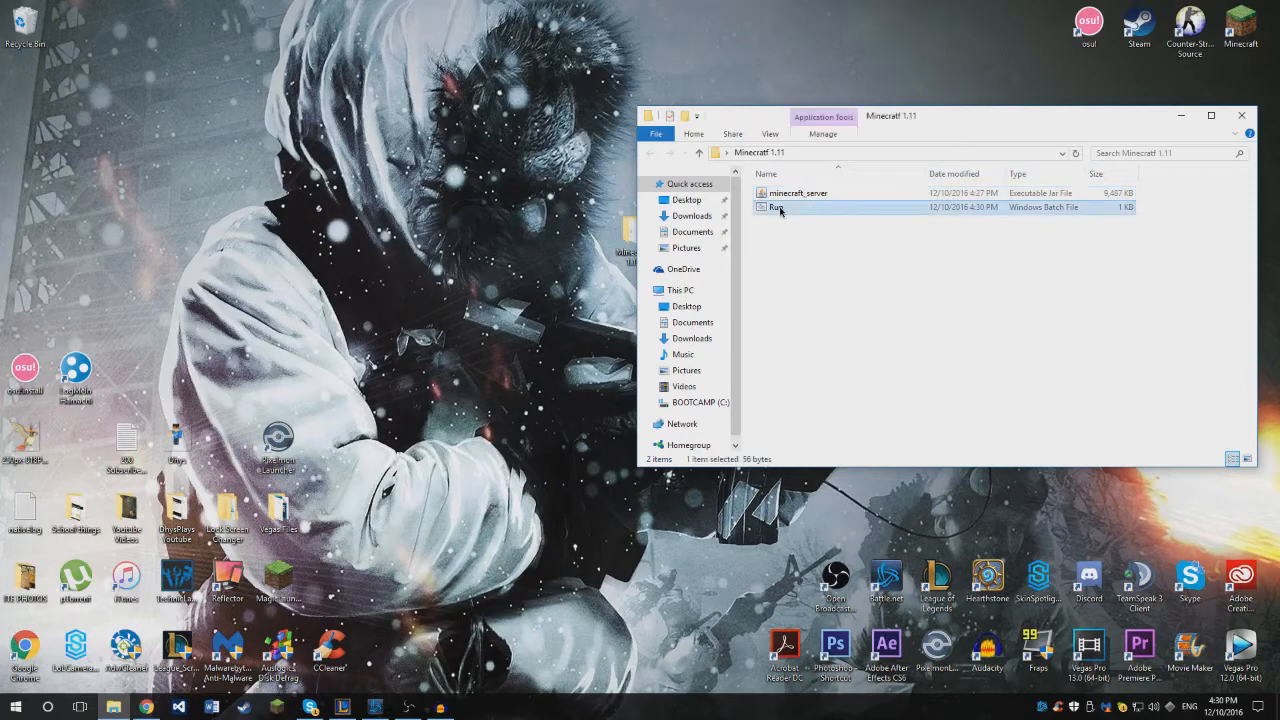
{"action": "double_click", "coordinate": [776, 206]}
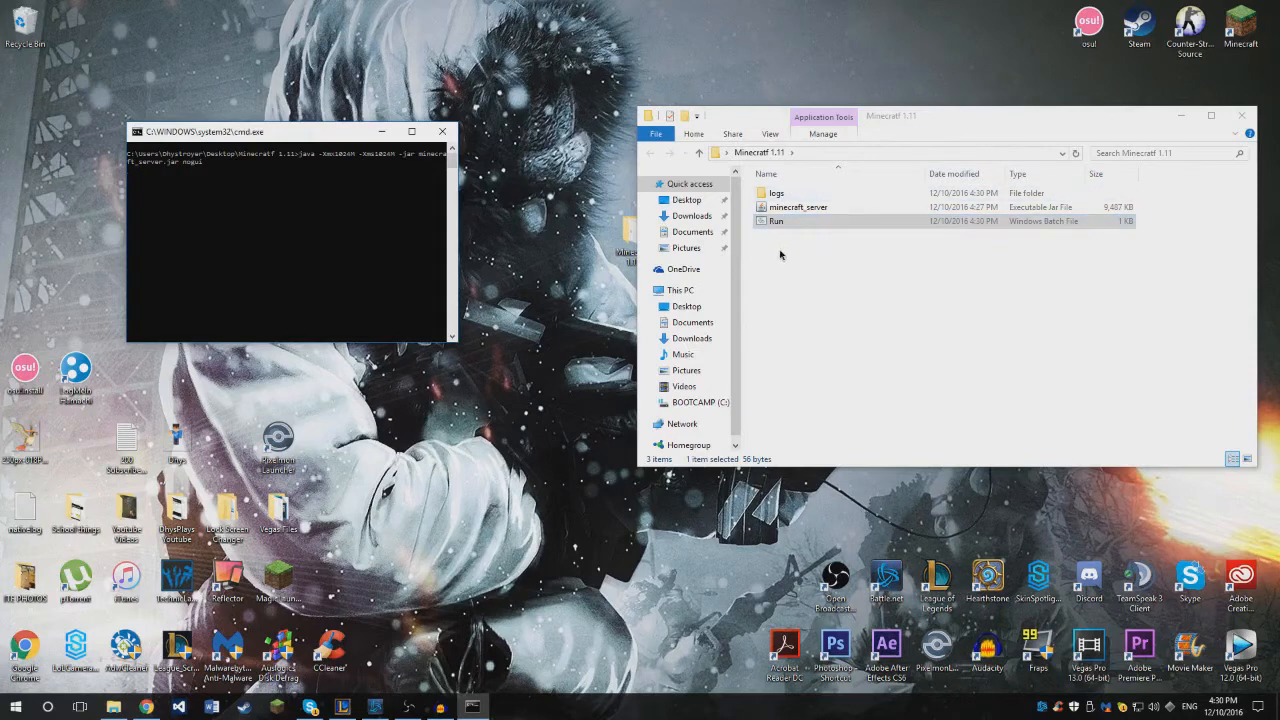
{"action": "mouse_move", "coordinate": [848, 344]}
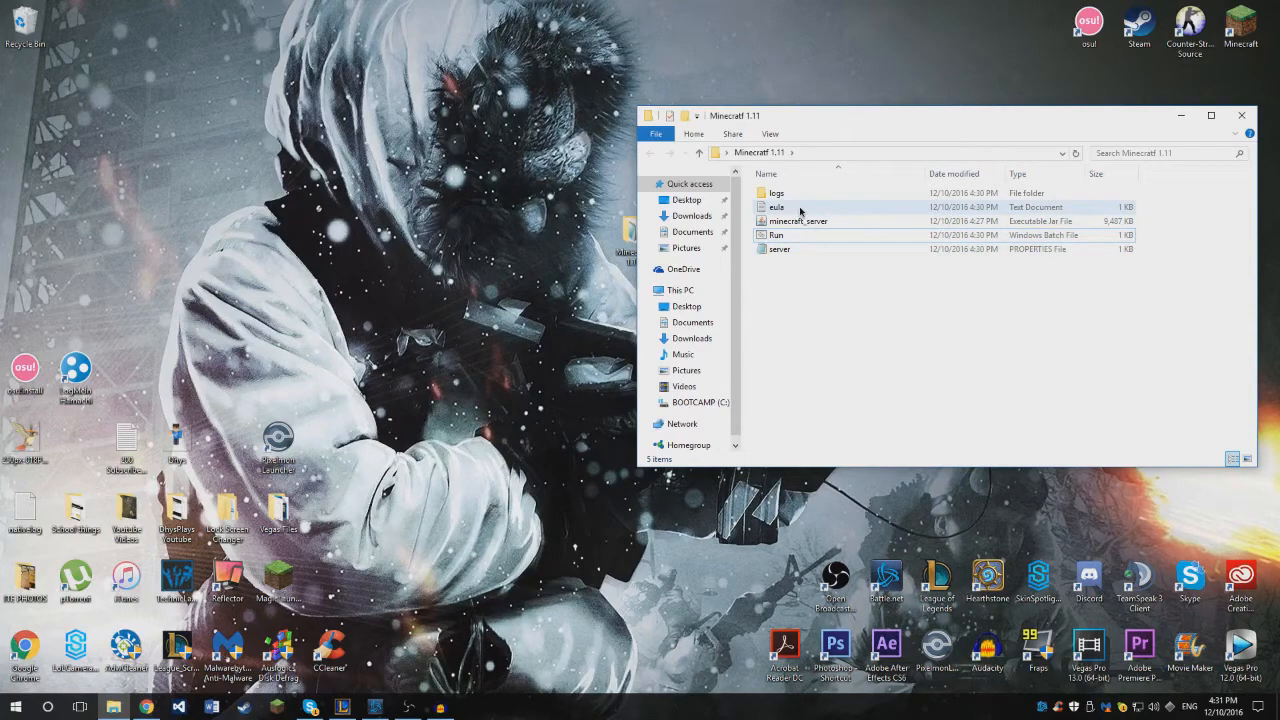
- Replace false with TRUE on the eula line of eula.txt and close the file
{"action": "double_click", "coordinate": [778, 206]}
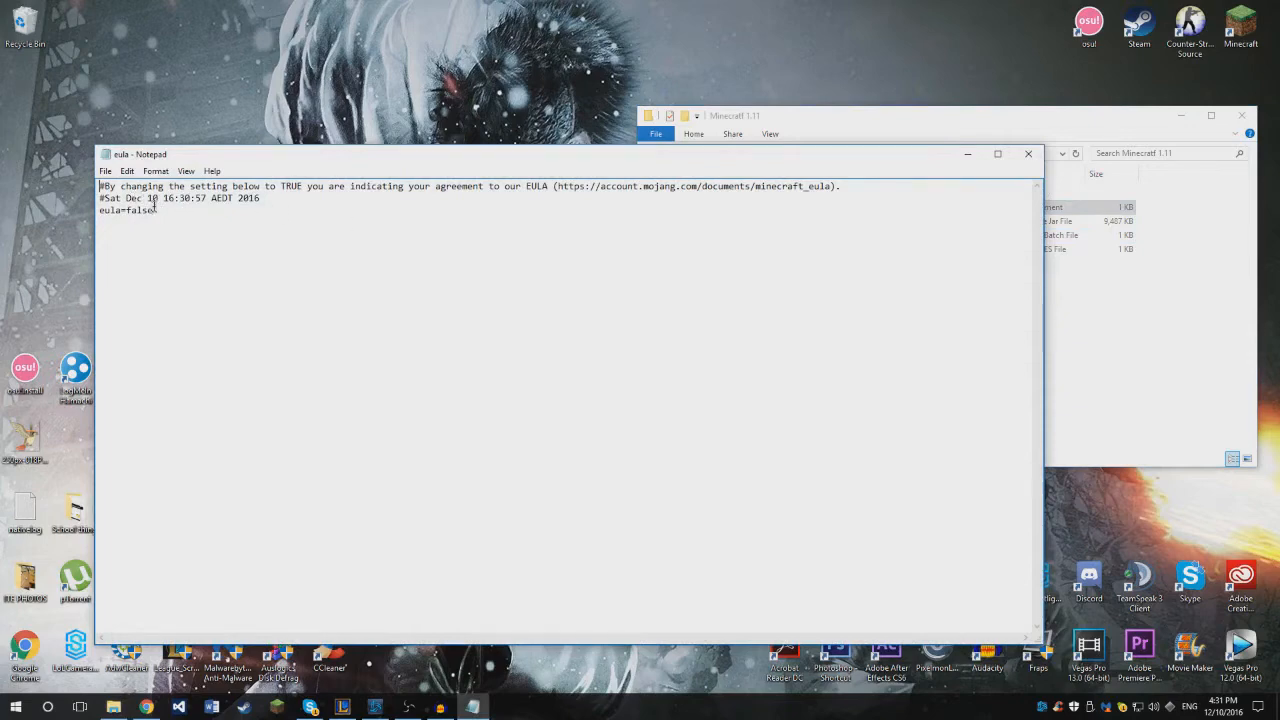
{"action": "double_click", "coordinate": [140, 210]}
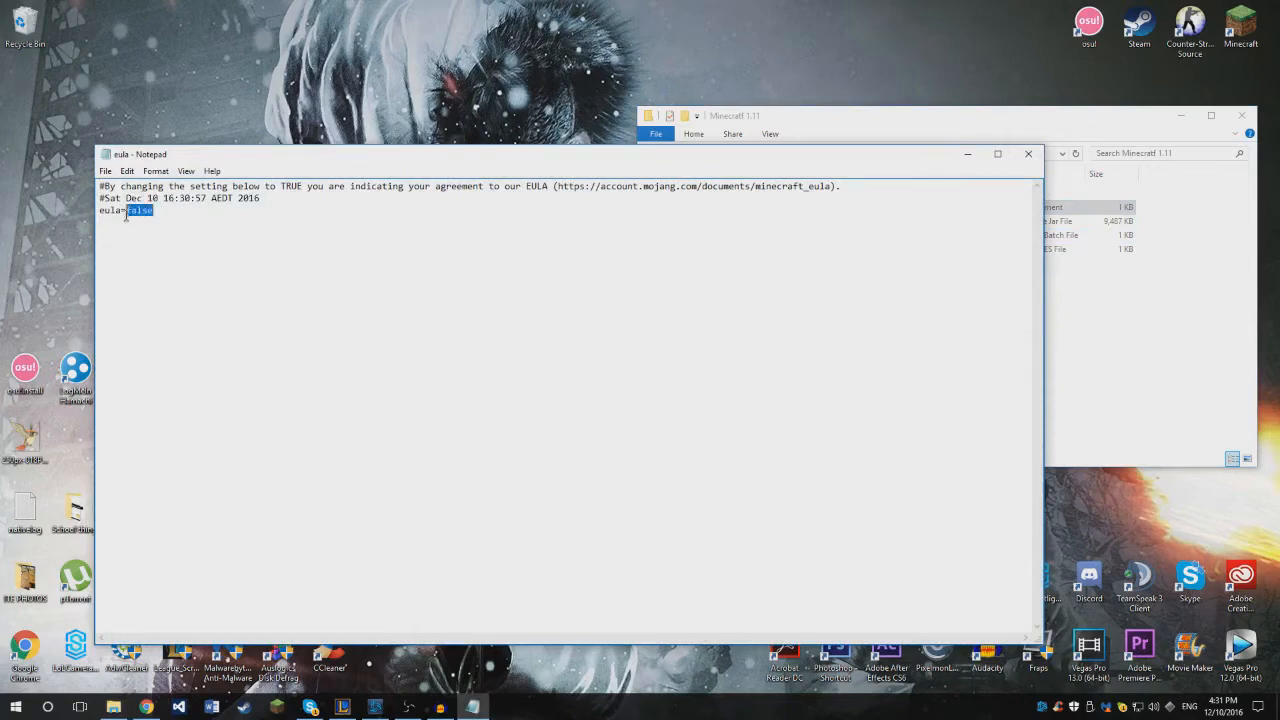
{"action": "type", "text": "TRUE"}
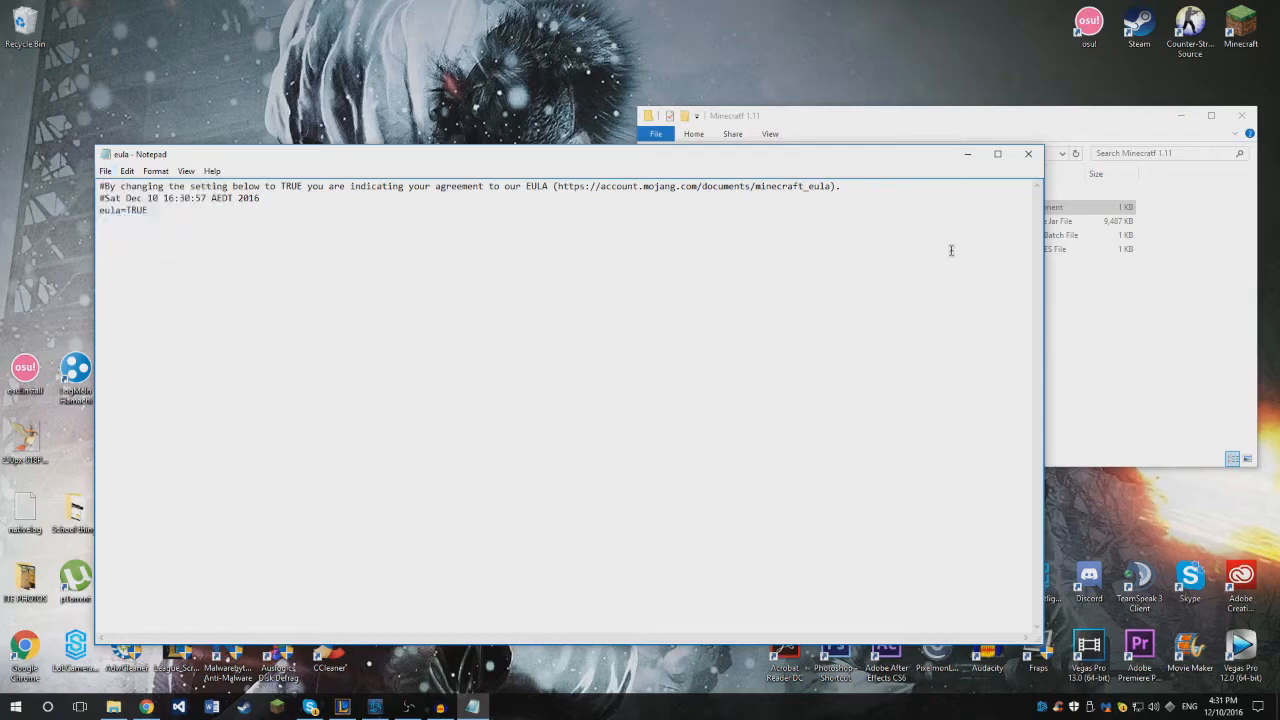
{"action": "left_click", "coordinate": [1028, 154]}
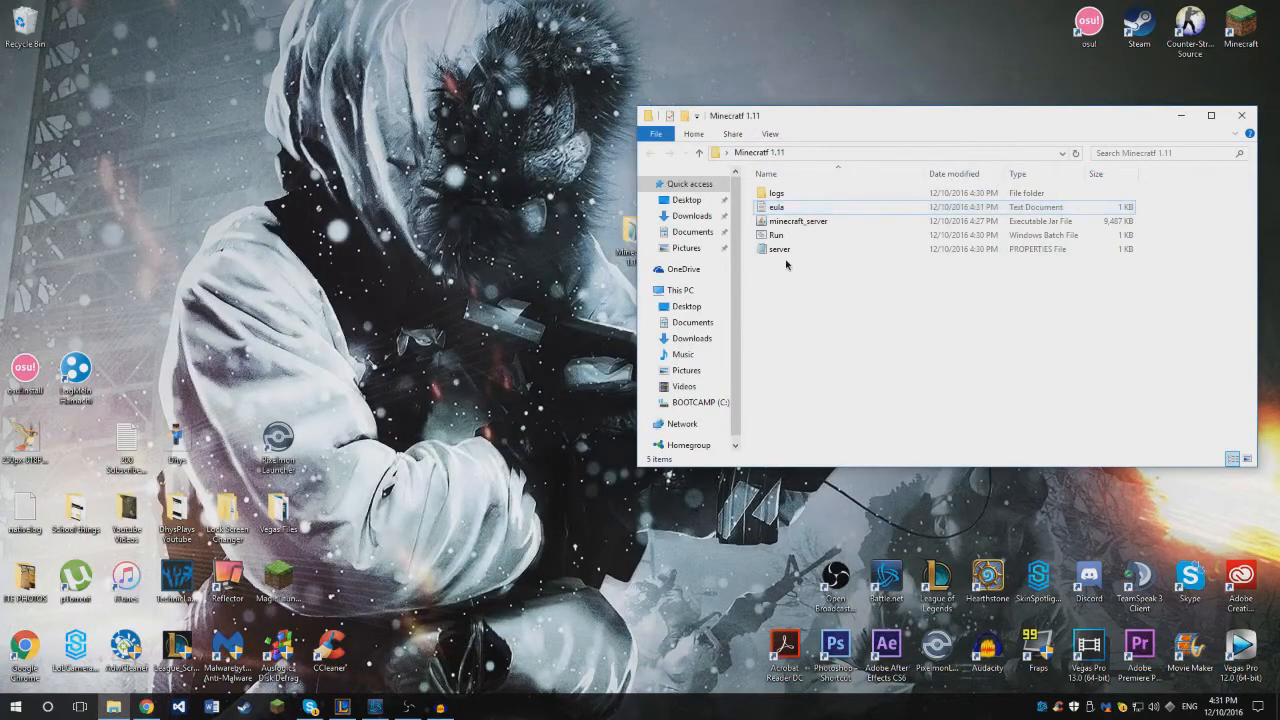
- Run Run.bat again until the world folder, ops.json and whitelist.json appear
{"action": "double_click", "coordinate": [776, 234]}
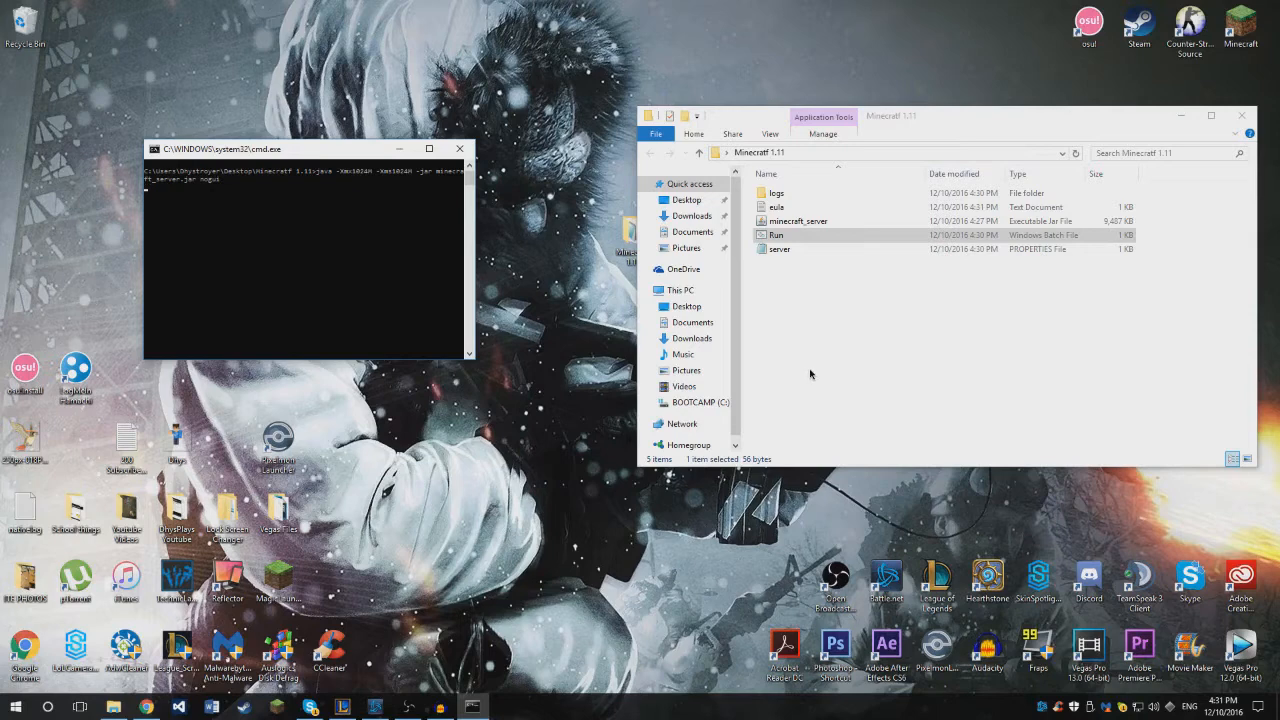
{"action": "mouse_move", "coordinate": [826, 352]}
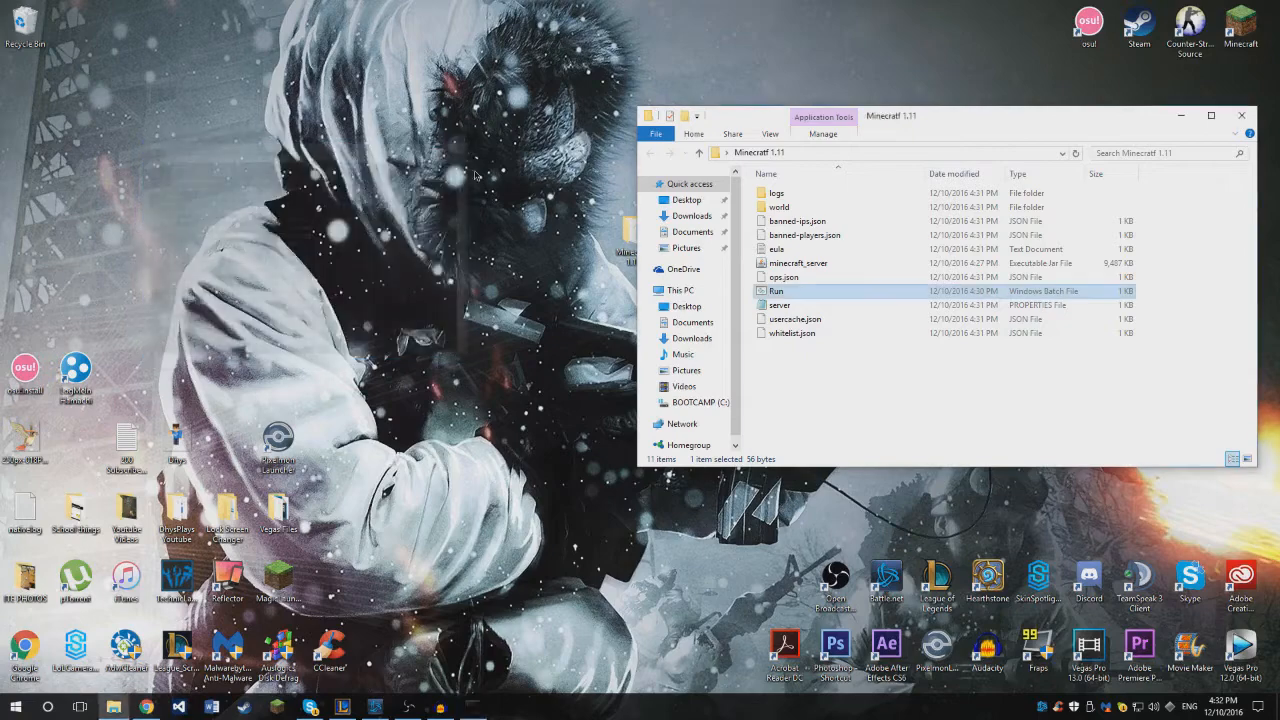
{"action": "double_click", "coordinate": [776, 292]}
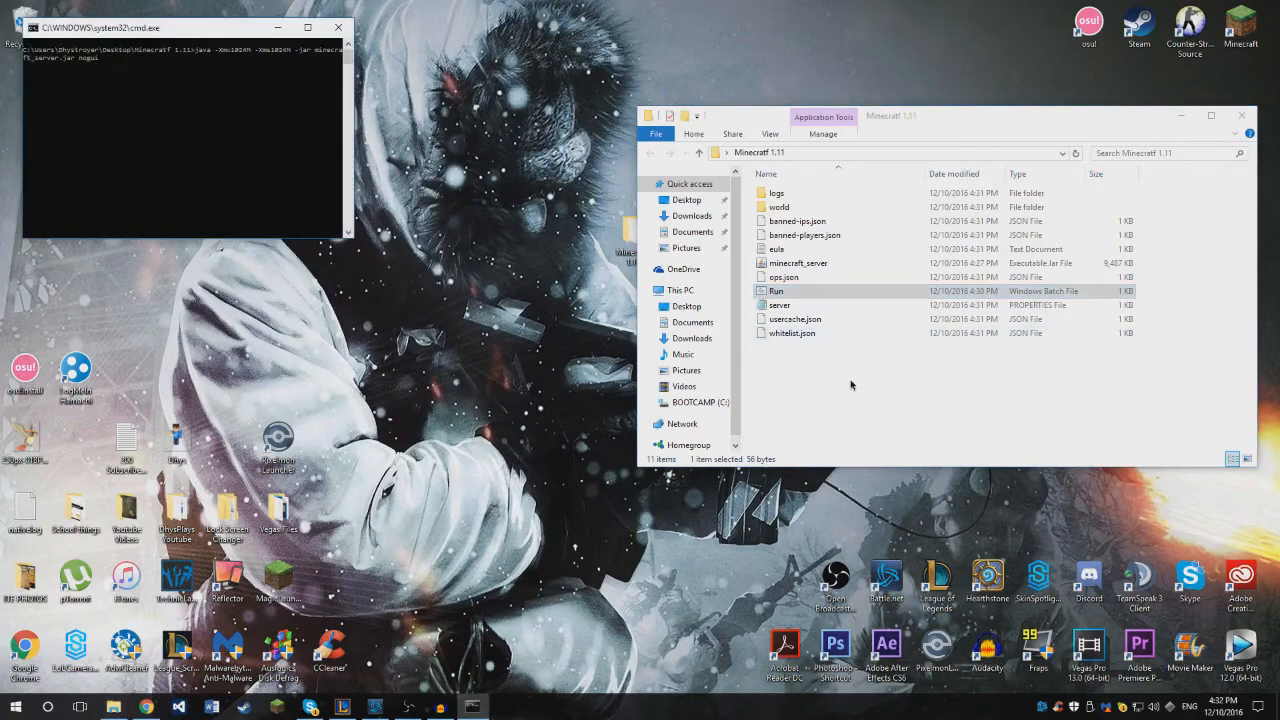
{"action": "mouse_move", "coordinate": [830, 368]}
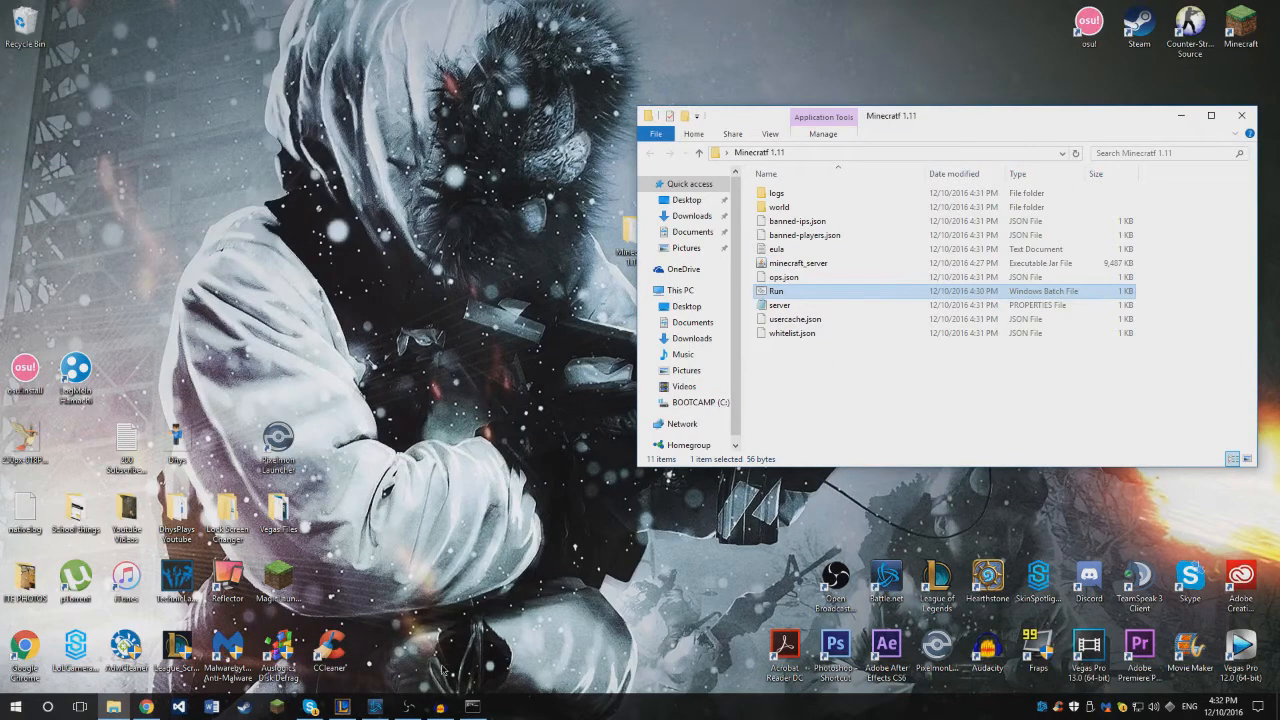
- Launch Minecraft and add a multiplayer server with the localhost address
{"action": "double_click", "coordinate": [778, 290]}
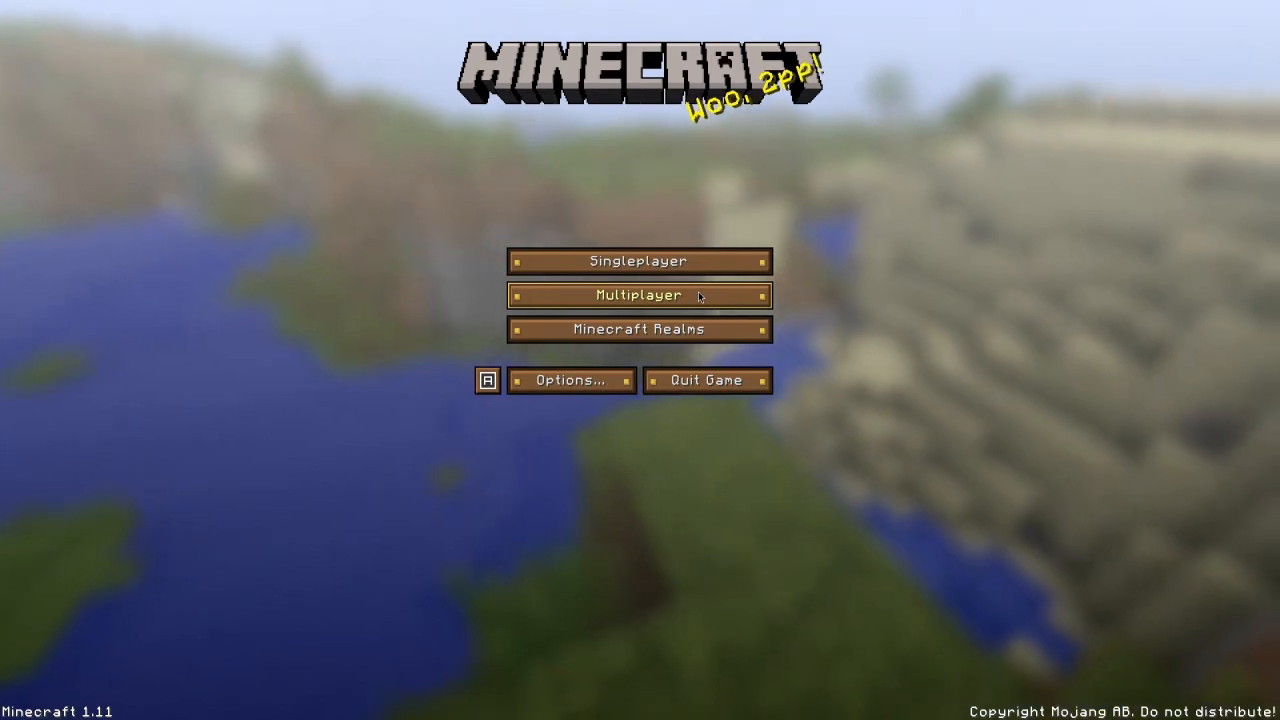
{"action": "left_click", "coordinate": [640, 296]}
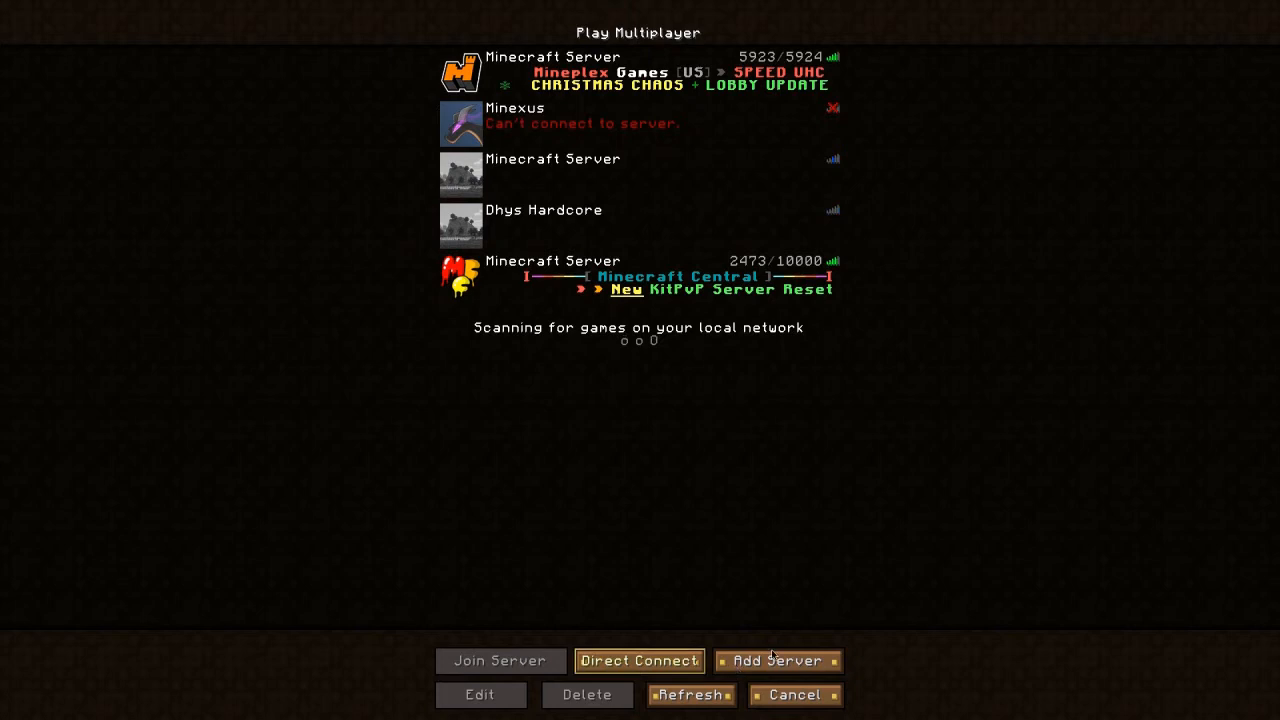
{"action": "mouse_move", "coordinate": [778, 660]}
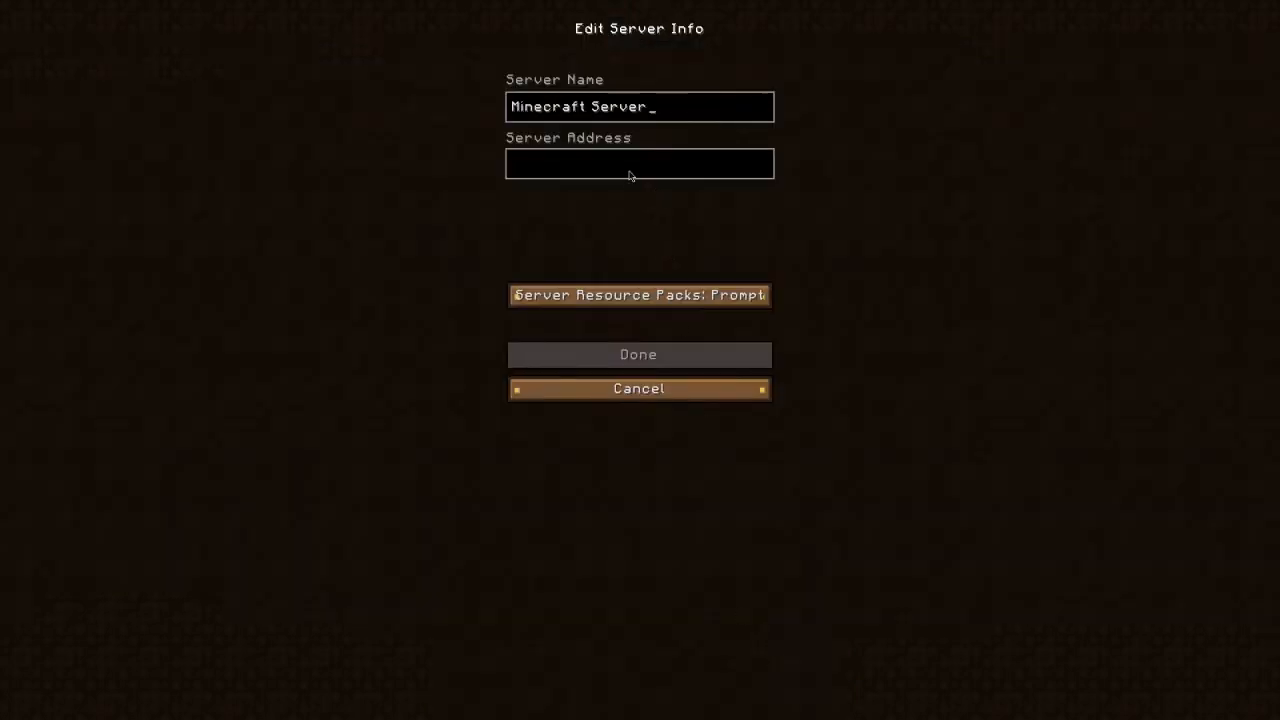
{"action": "type", "text": "locla"}
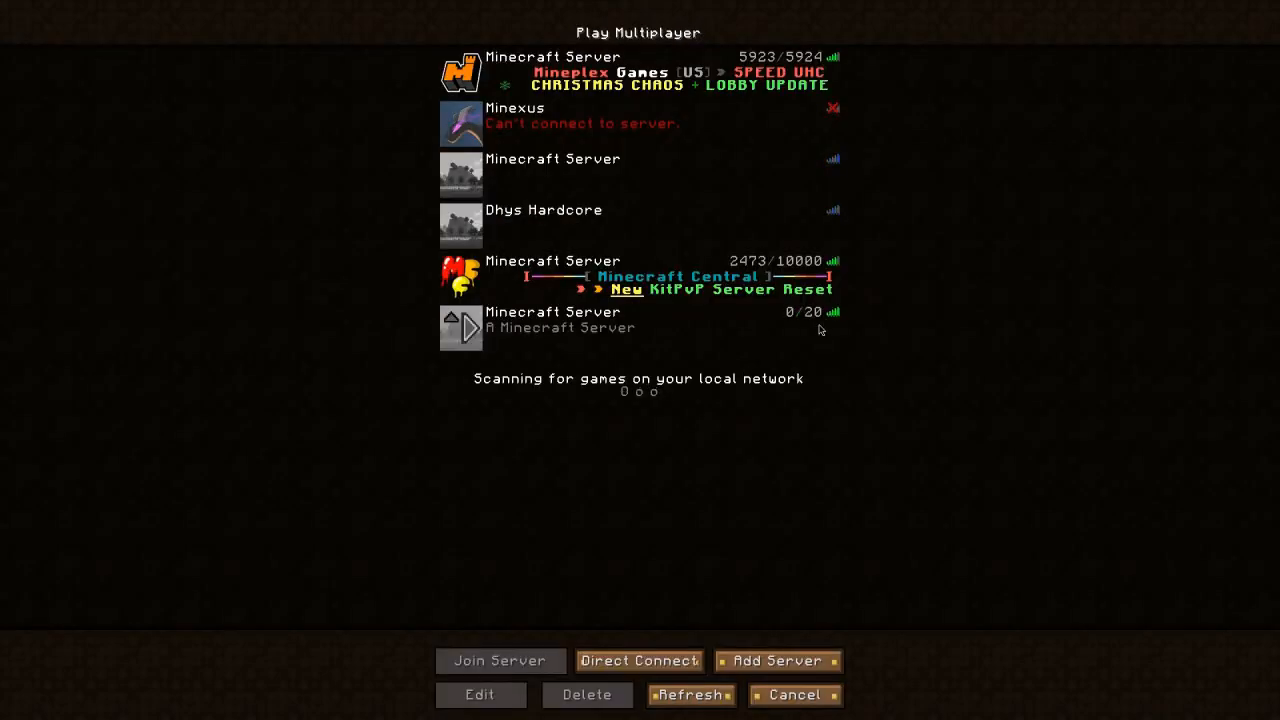
- Check Direct Connect, return to the server list and join the local server
{"action": "left_click", "coordinate": [640, 660]}
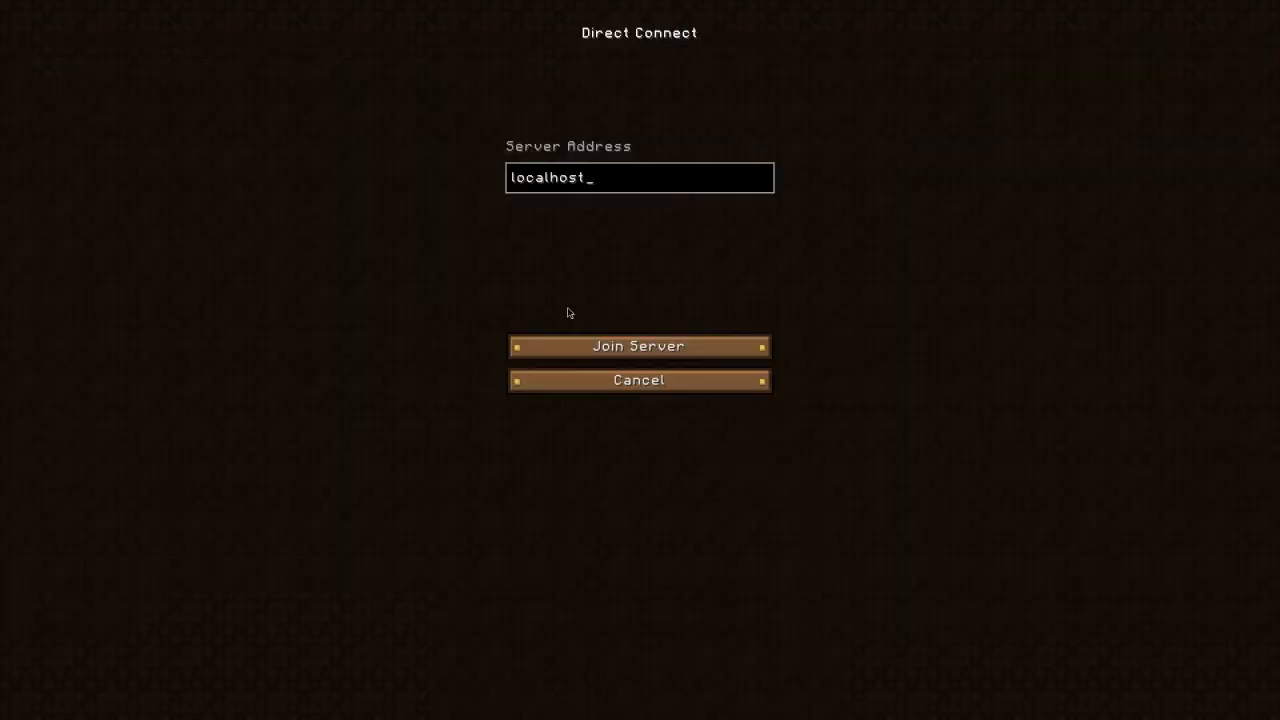
{"action": "left_click", "coordinate": [638, 380]}
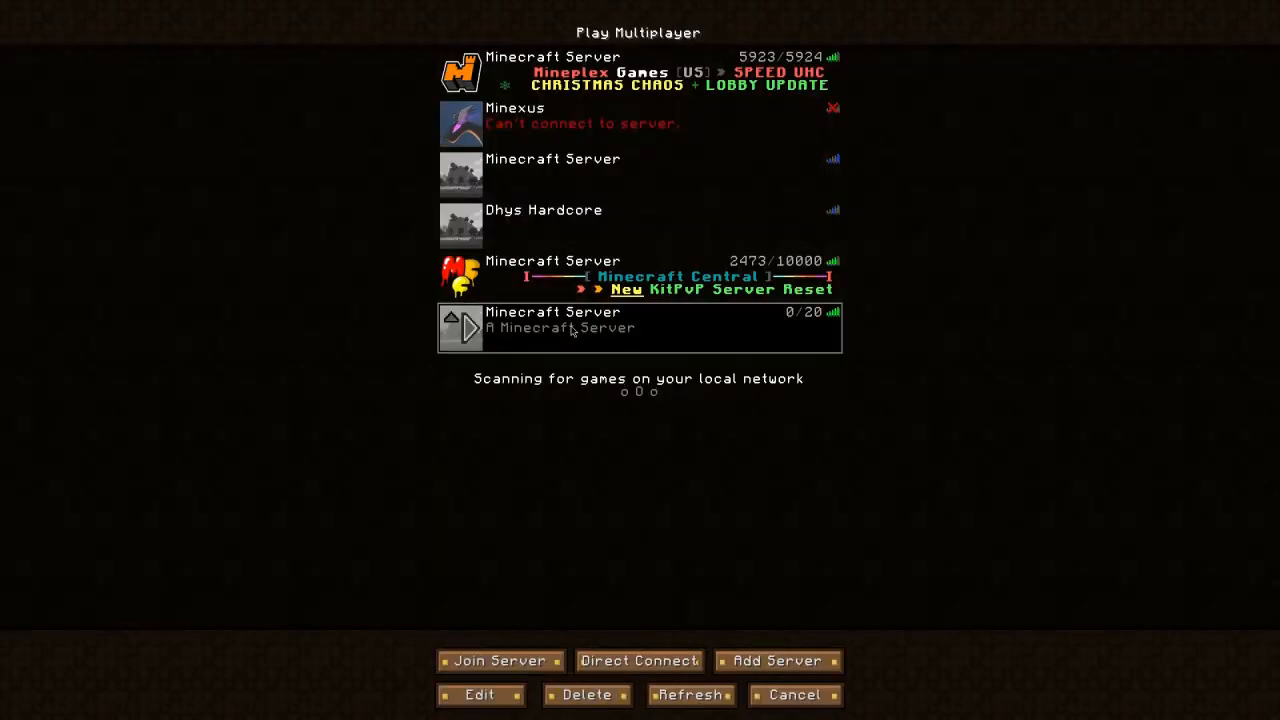
{"action": "left_click", "coordinate": [500, 660]}
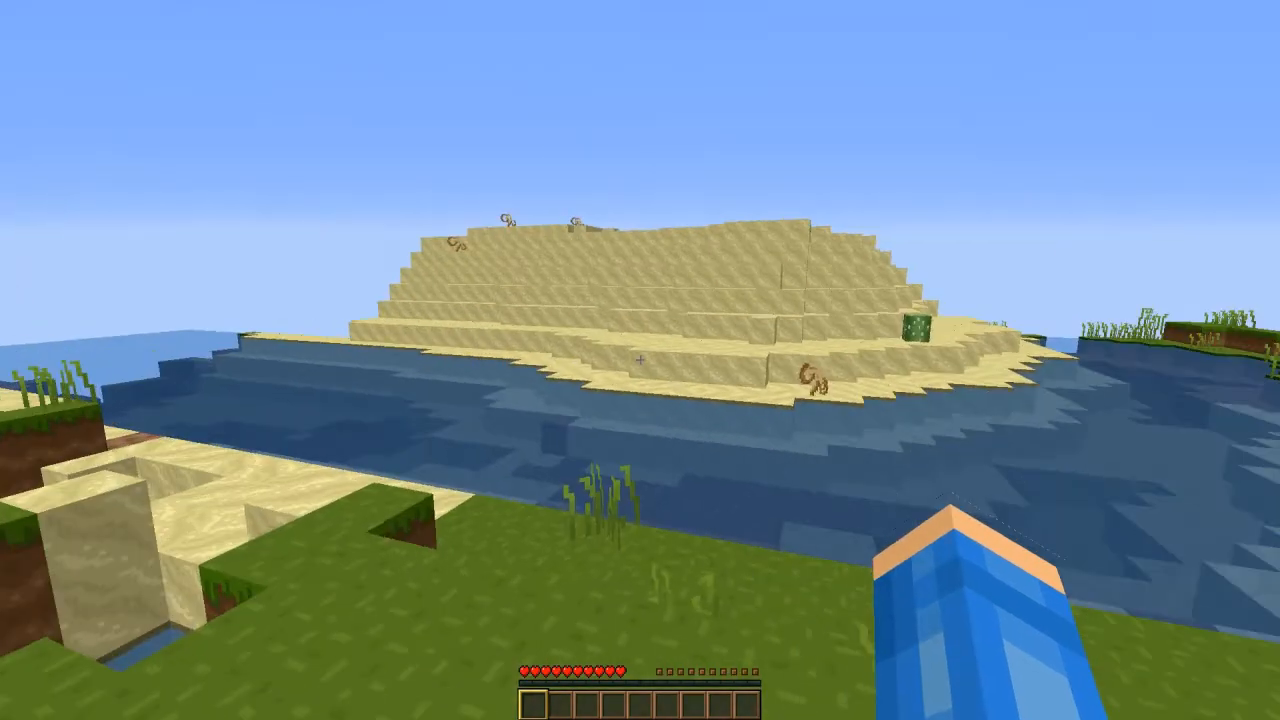
- Switch the opped player to Creative Mode with a chat game mode command
{"action": "key", "text": "e"}
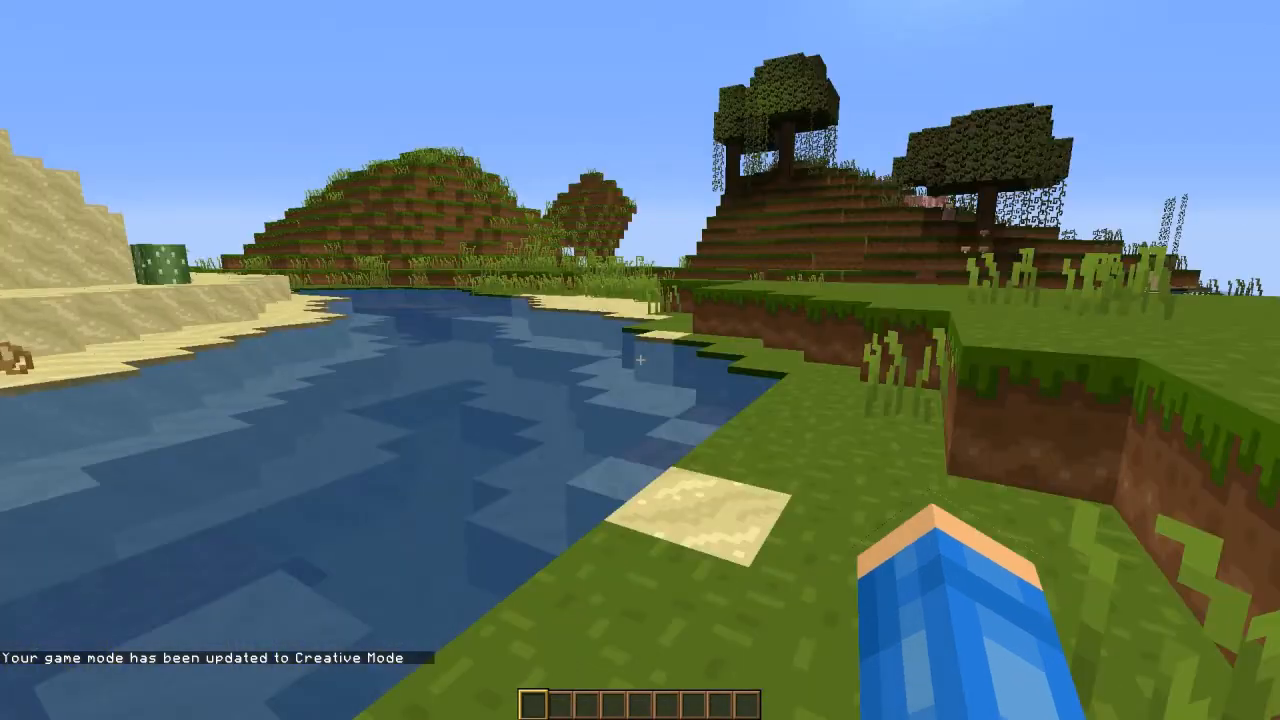
{"action": "mouse_move", "coordinate": [640, 360]}
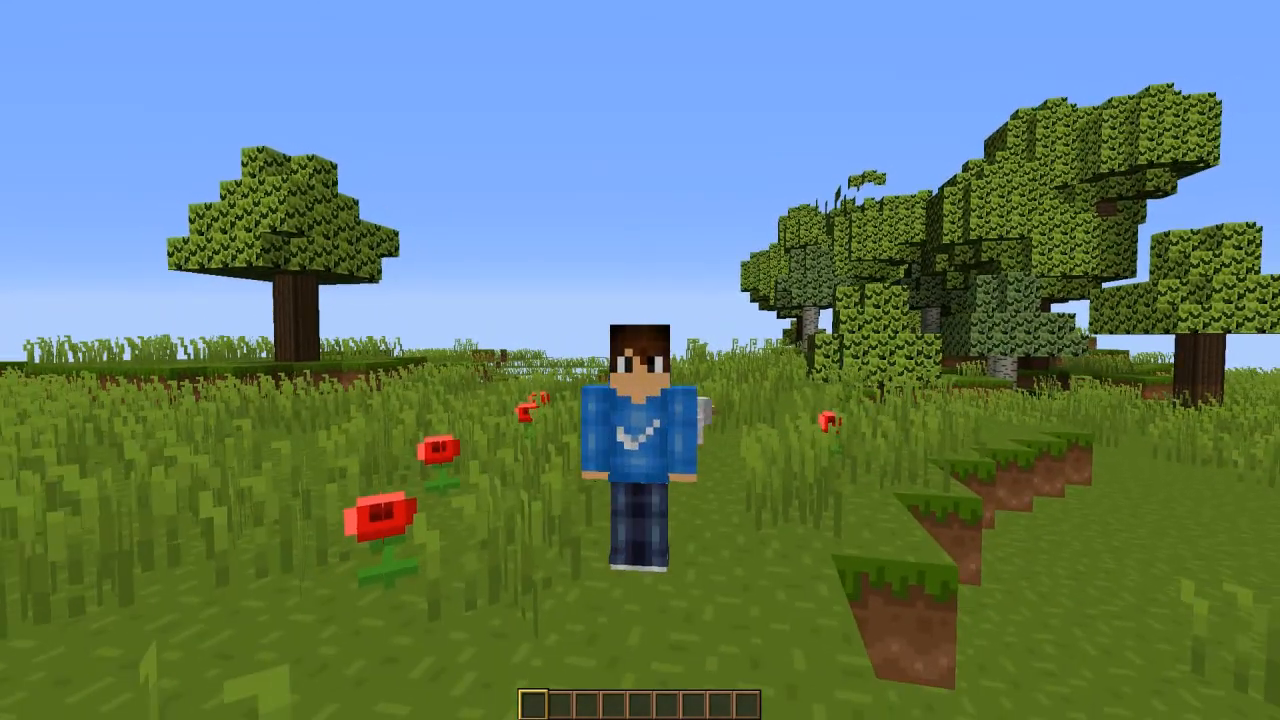
{"action": "mouse_move", "coordinate": [640, 360]}
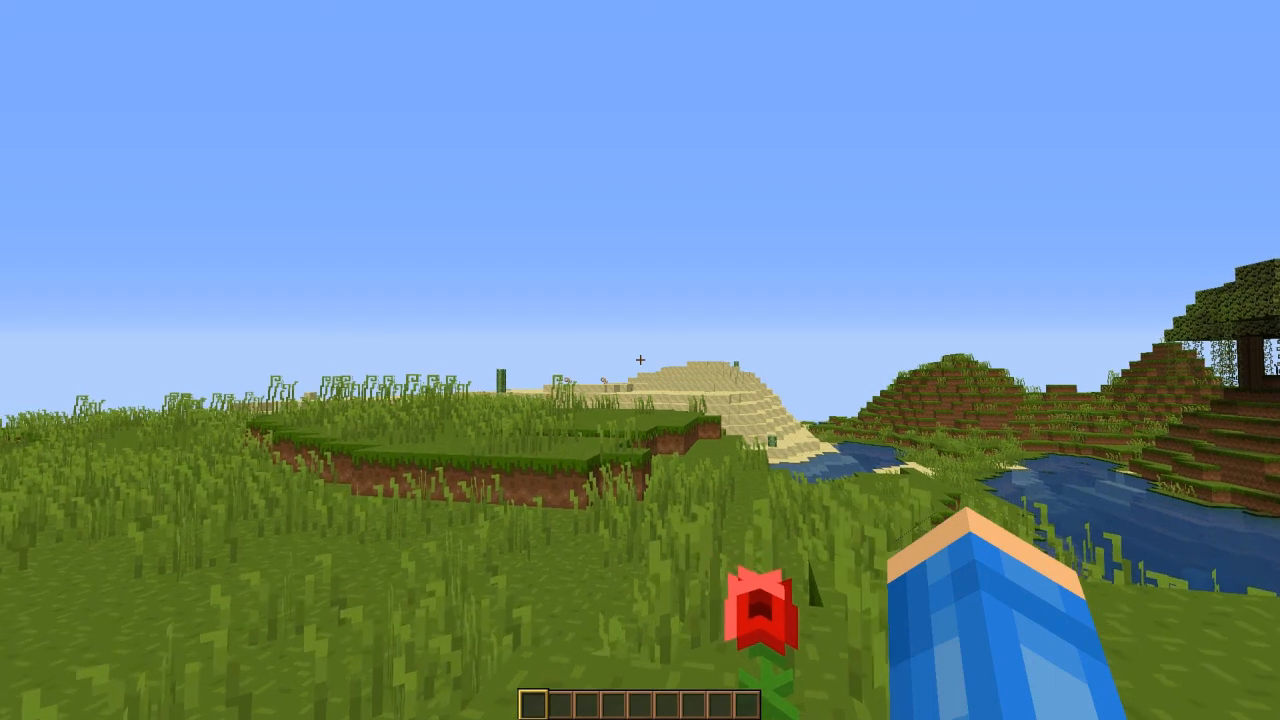